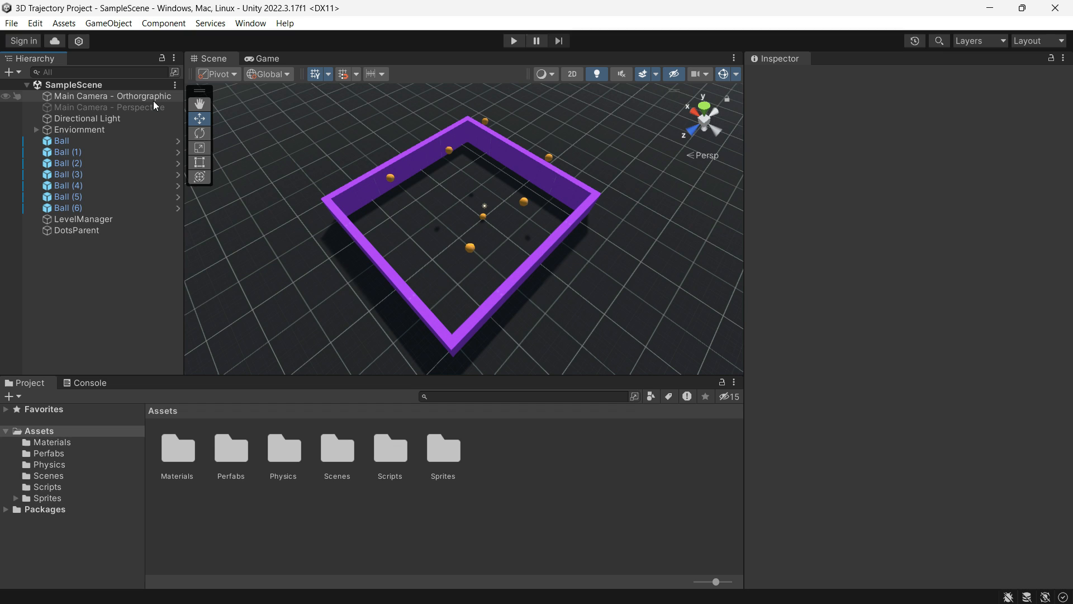
Inspect the orthographic and perspective main cameras and preview the scene in Game view
left_click(117, 96)
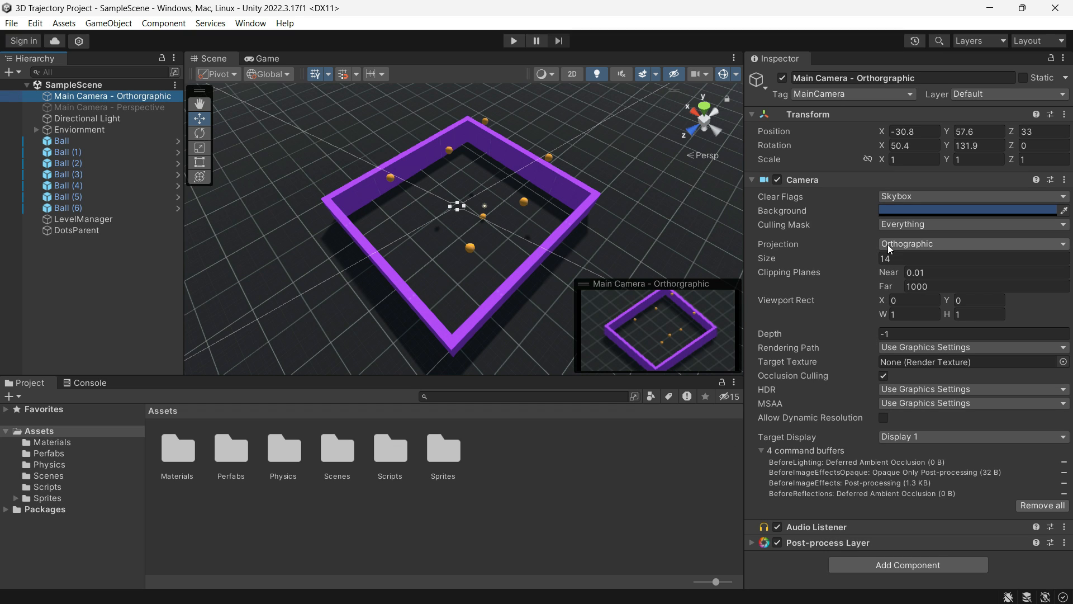
left_click(266, 58)
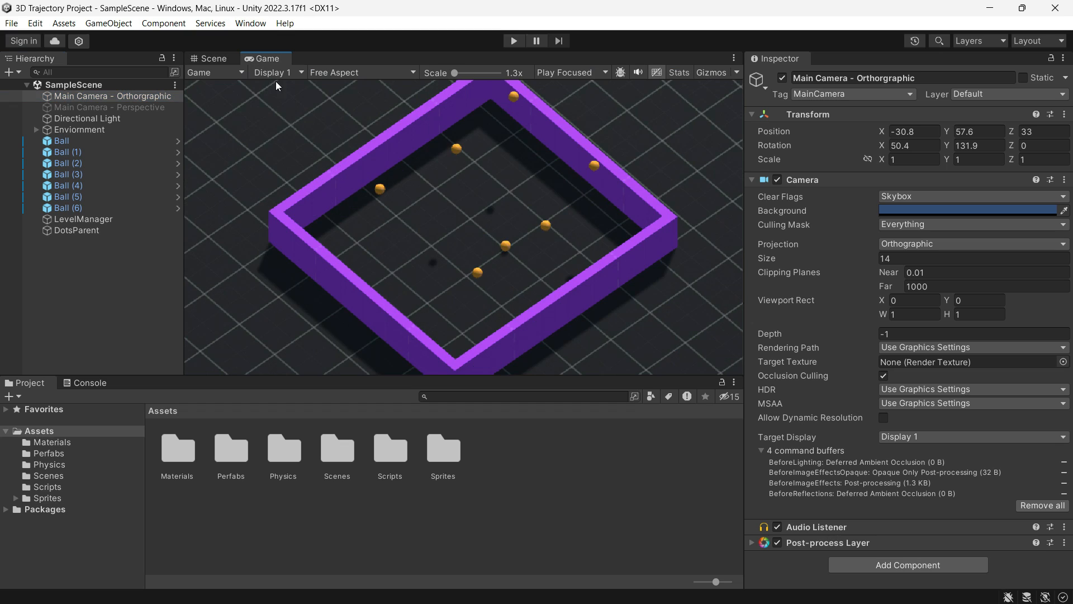
left_click(109, 108)
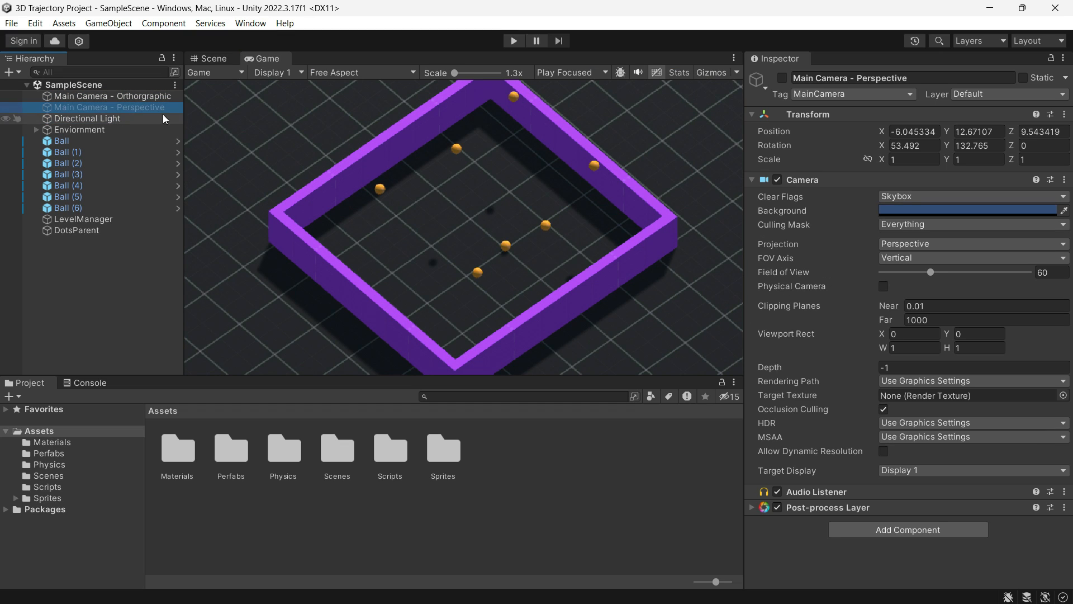
left_click(210, 58)
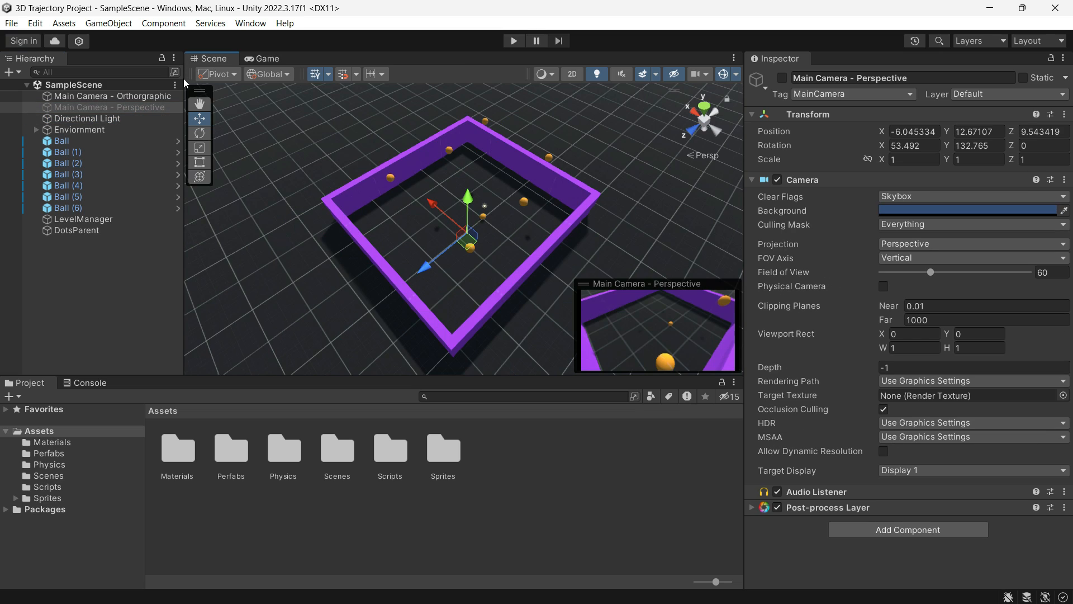
Inspect a wall and the balls' Bounce physics material and Rigidbody settings
left_click(86, 119)
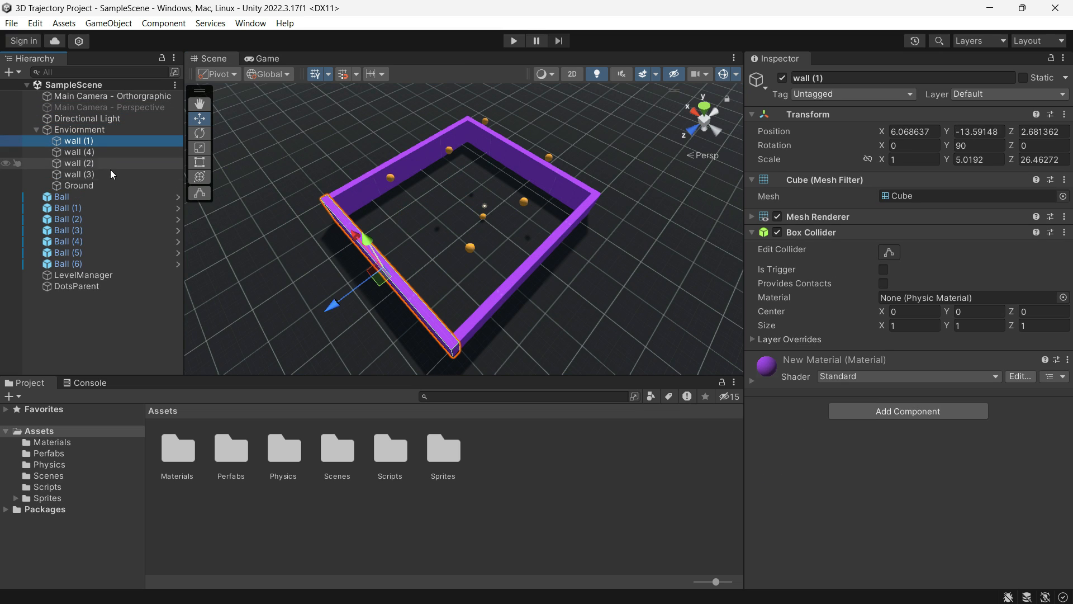
left_click(74, 173)
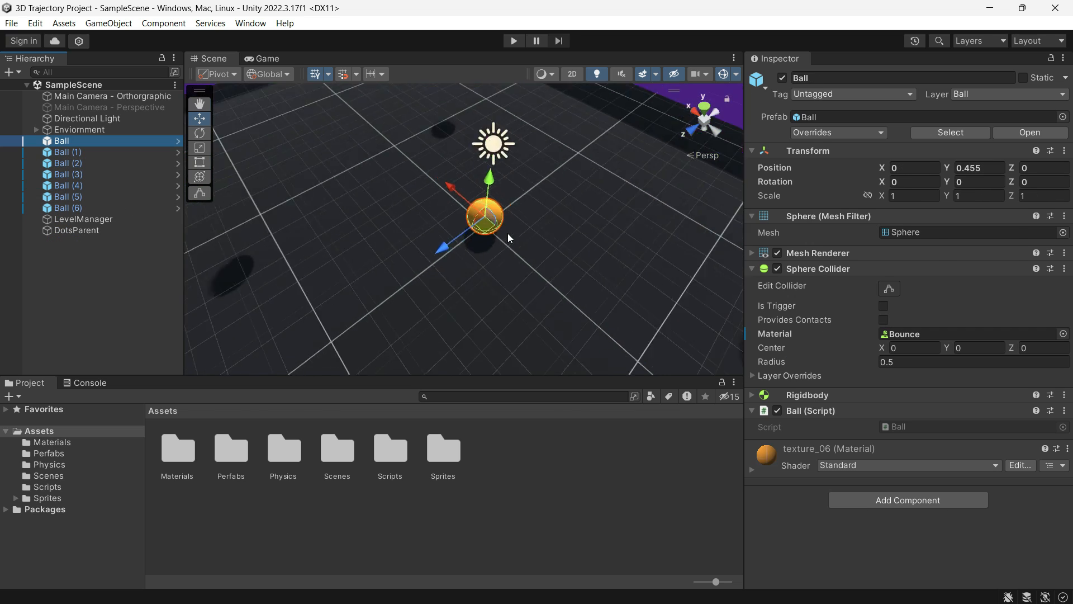
left_click(65, 152)
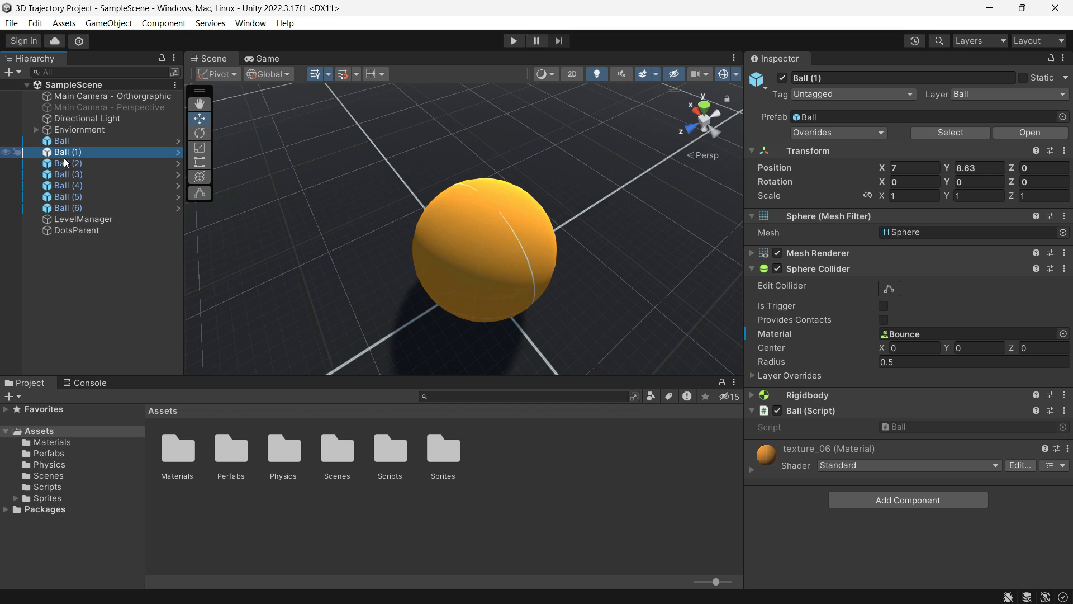
left_click(62, 141)
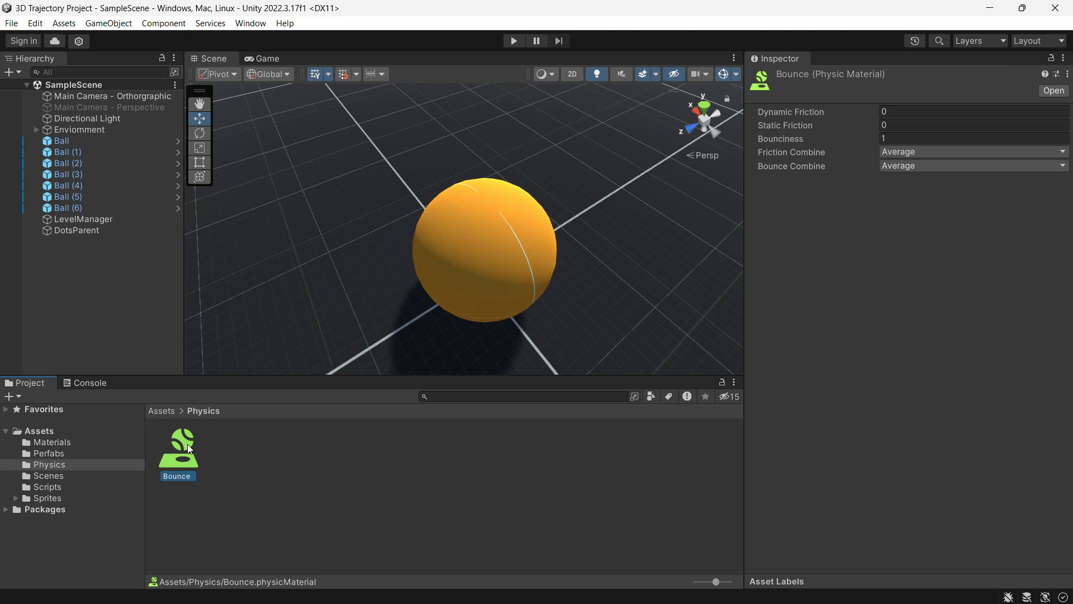
left_click(62, 141)
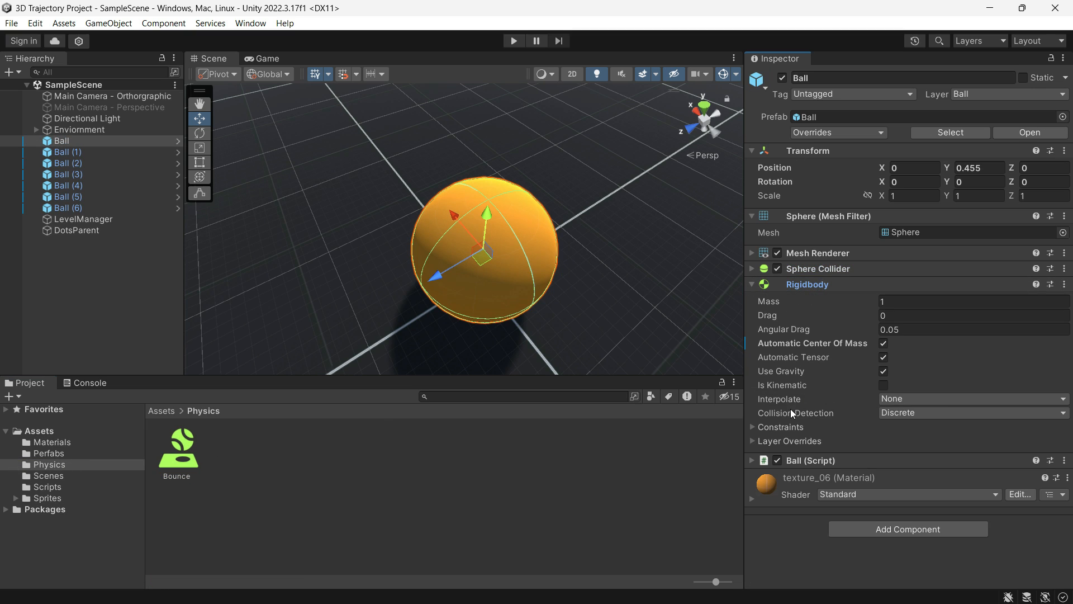
left_click(751, 284)
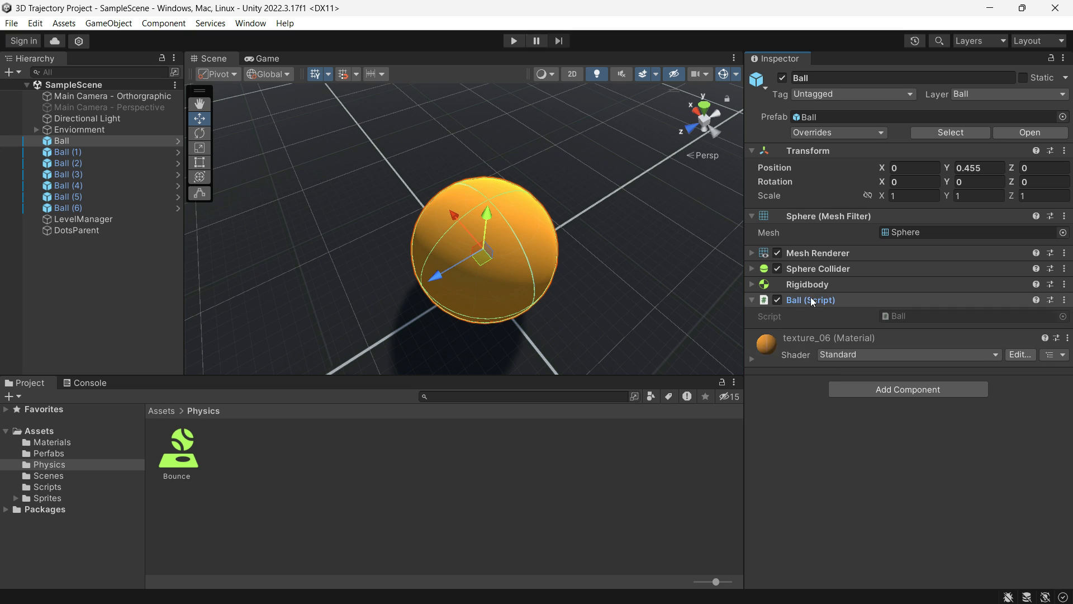
Review Ball.cs's Start setup and the AddForce impulse in Push, then return to Unity
left_click(67, 174)
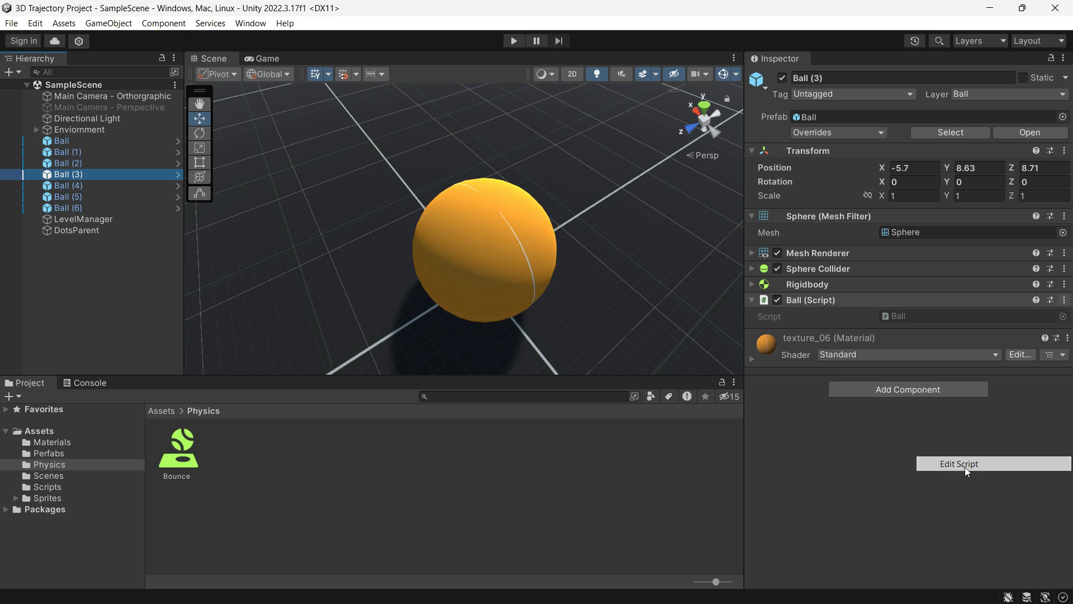
left_click(959, 462)
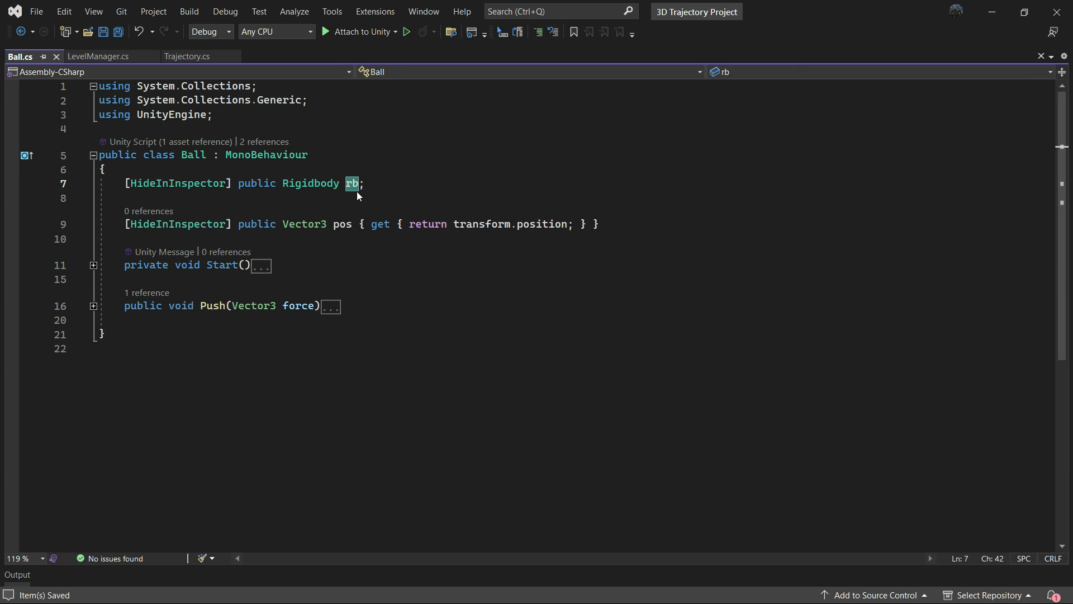
mouse_move(139, 279)
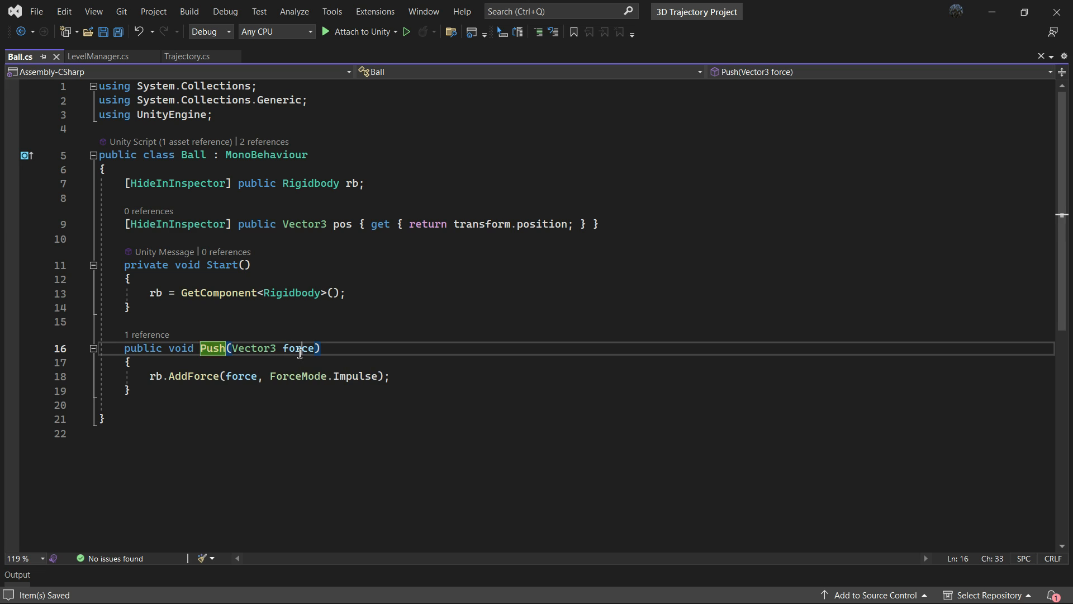
left_click(322, 349)
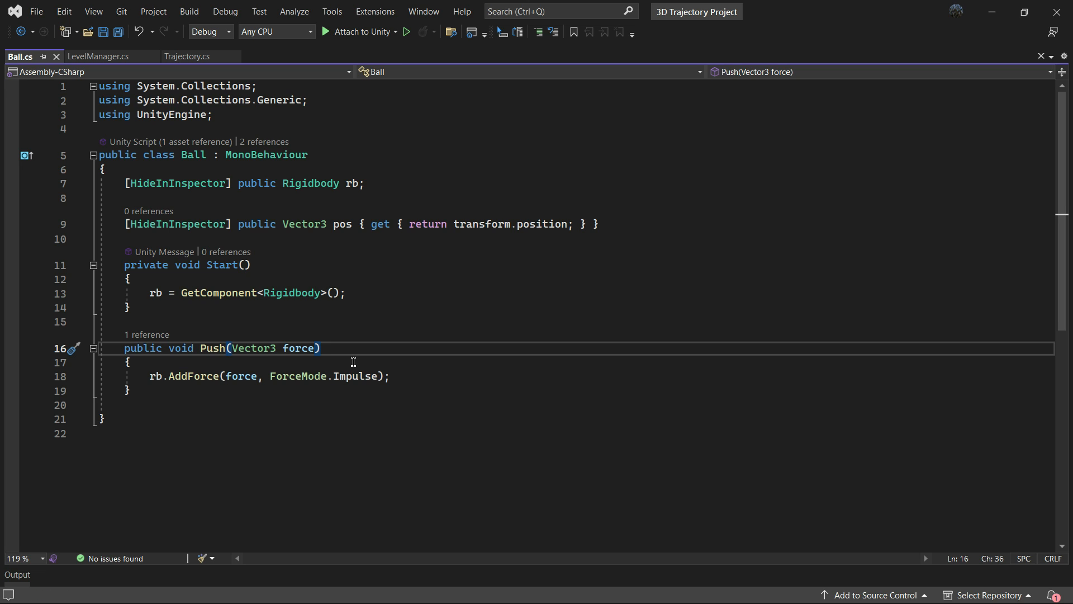
double_click(195, 376)
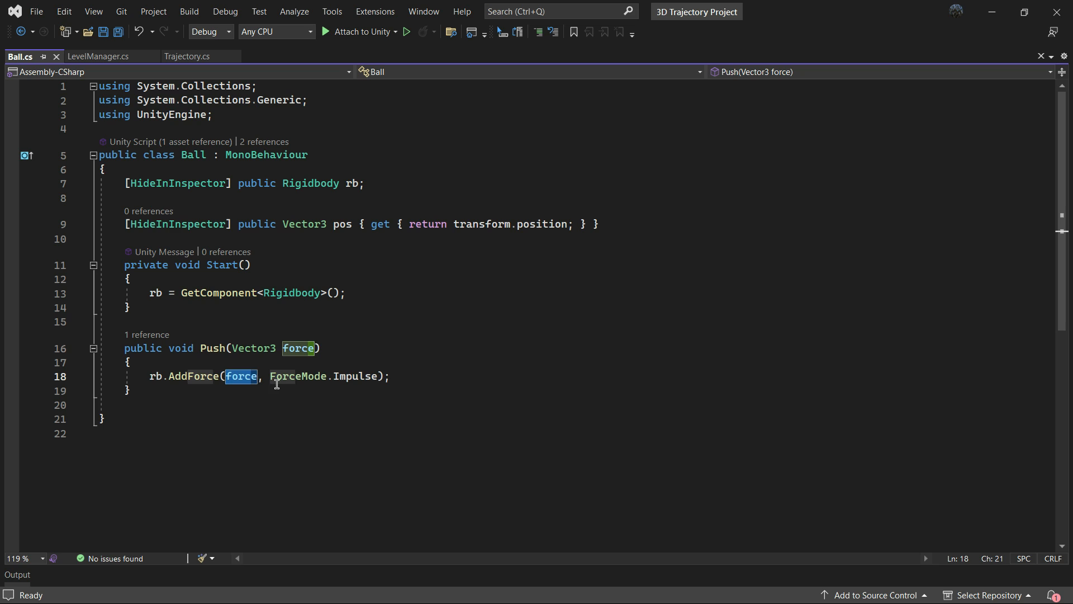
left_click(409, 376)
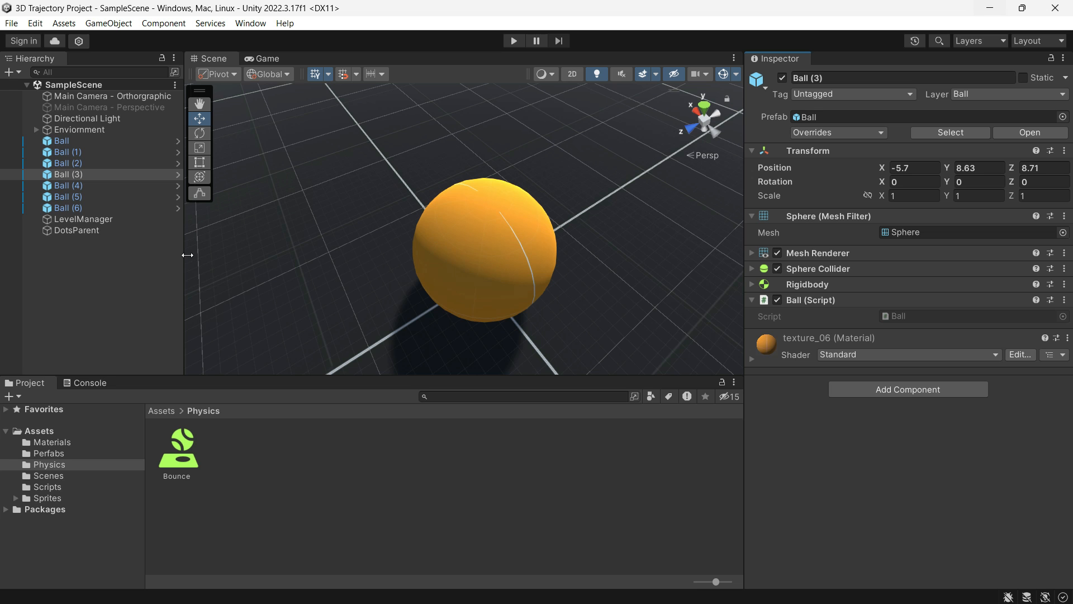
Disable the Trajectory script on LevelManager and bring LevelManager.cs up for editing
left_click(68, 196)
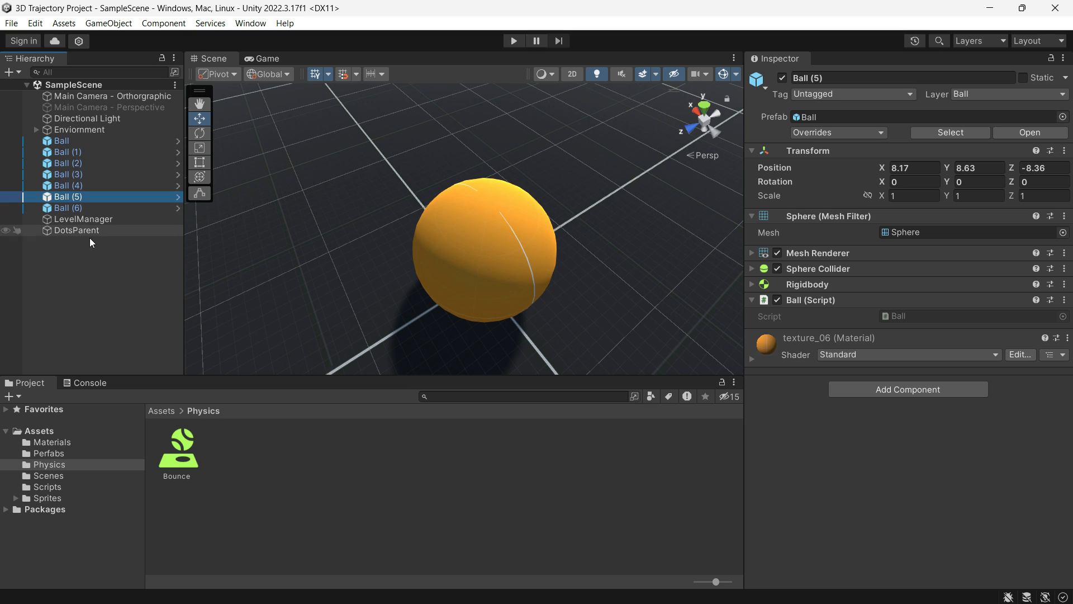
left_click(83, 219)
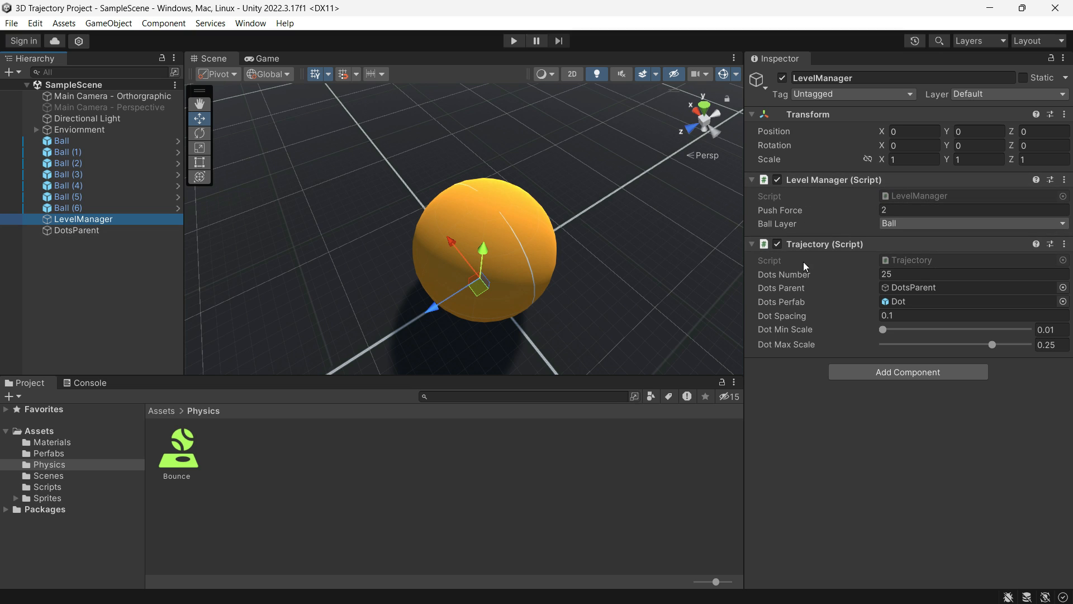
left_click(776, 243)
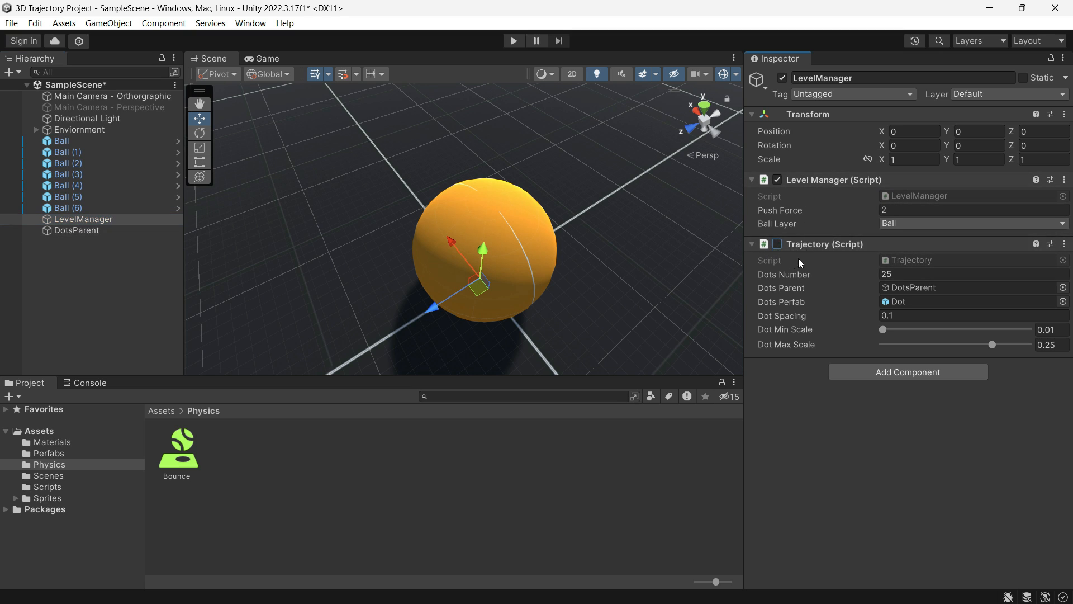
left_click(751, 244)
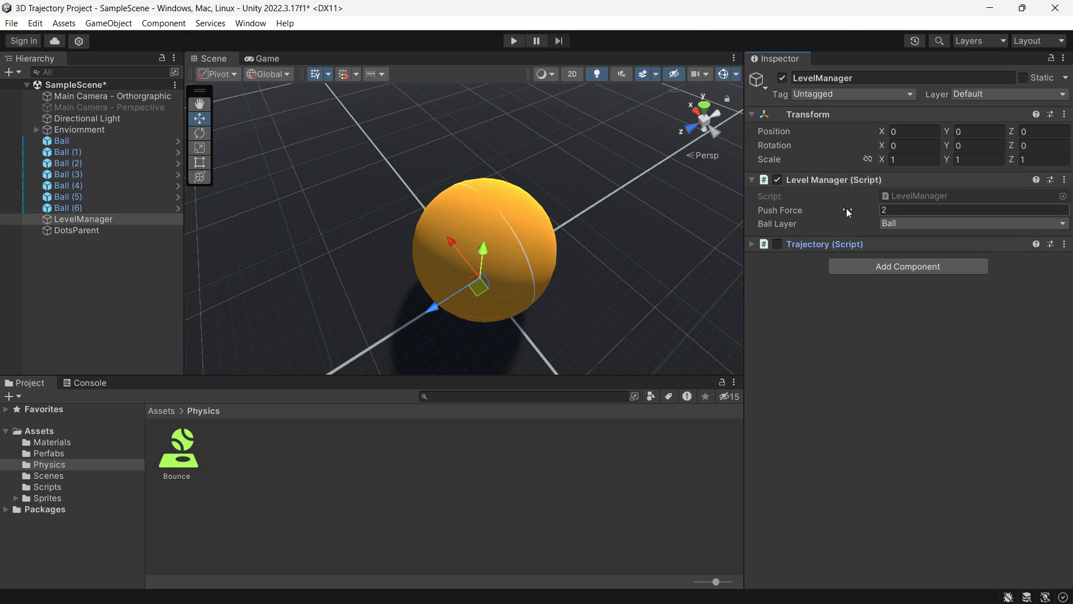
left_click(1064, 181)
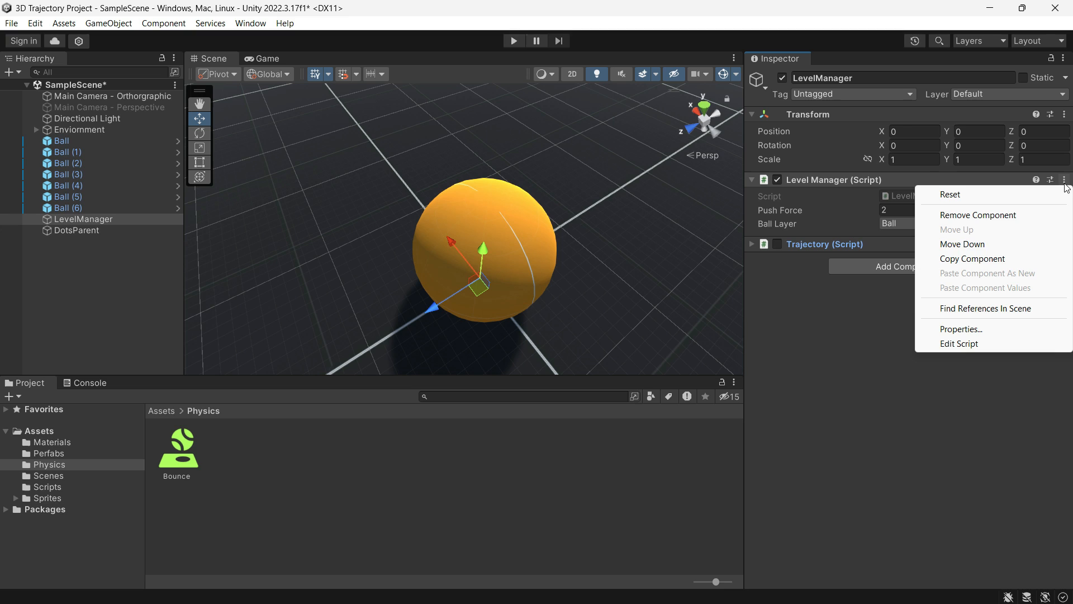
left_click(959, 343)
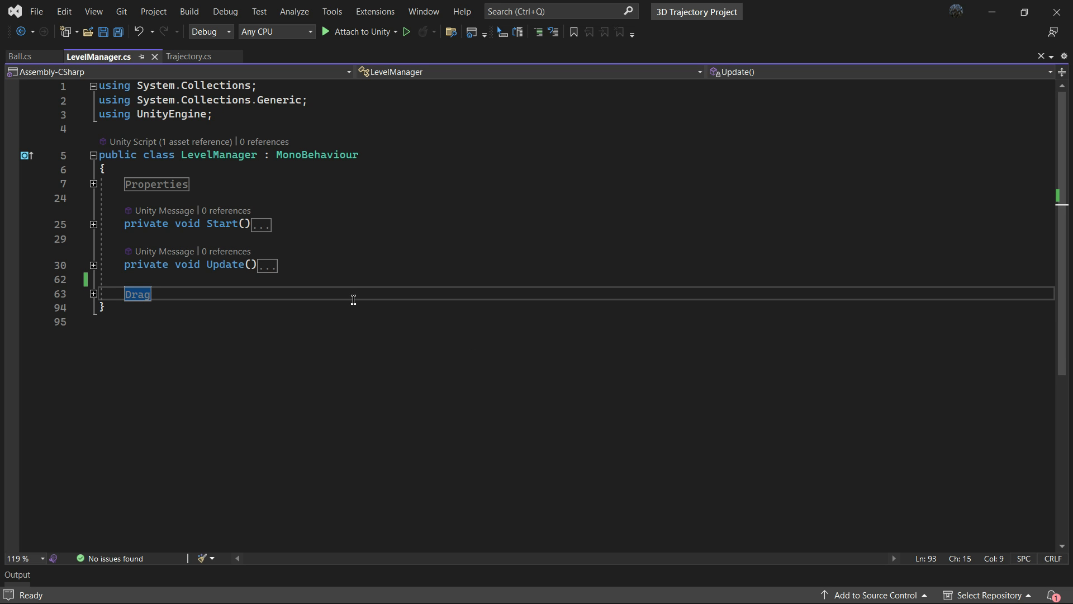
Expand the Properties region and examine the bool isDragging declaration
left_click(93, 184)
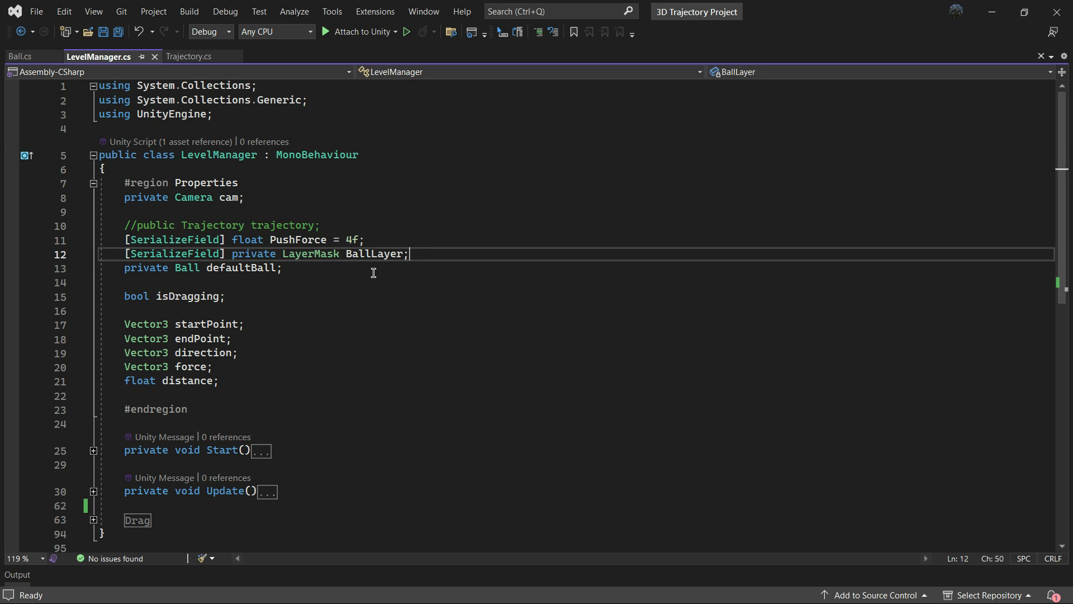
double_click(374, 254)
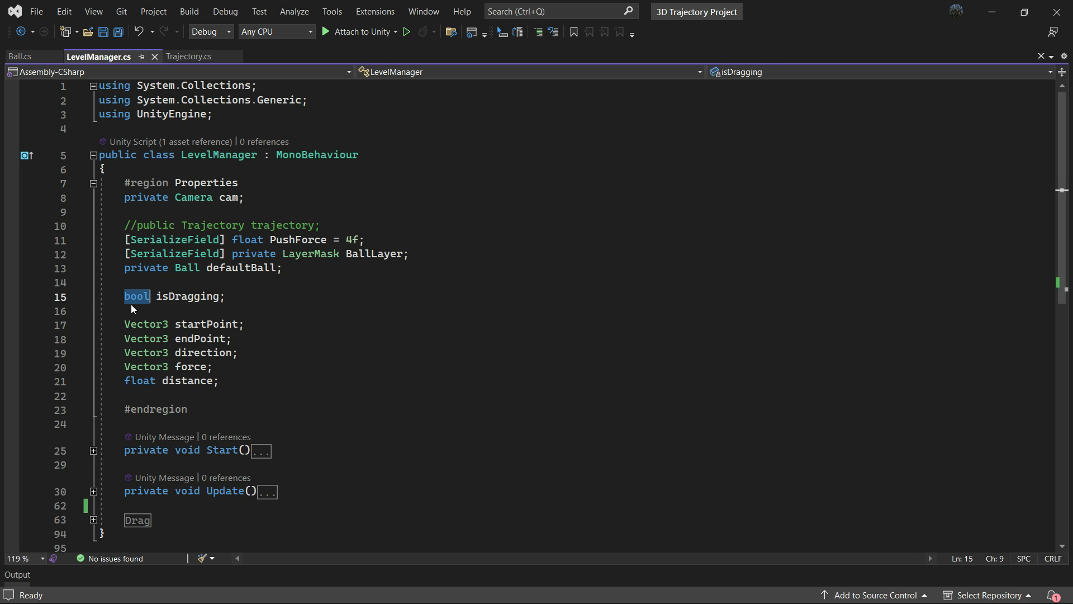
left_click_drag(151, 296, 226, 296)
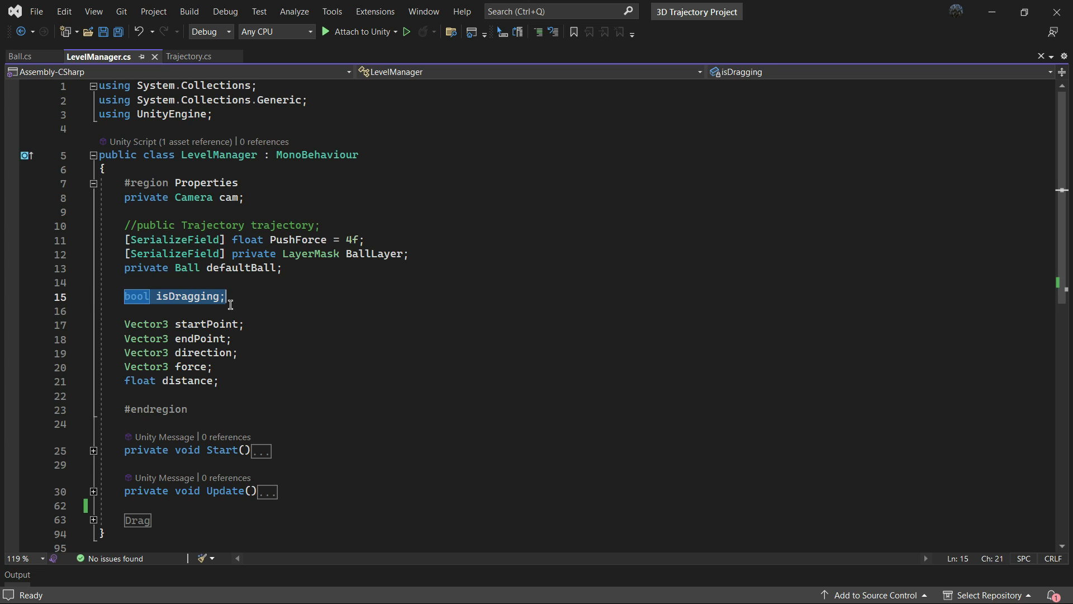
mouse_move(143, 324)
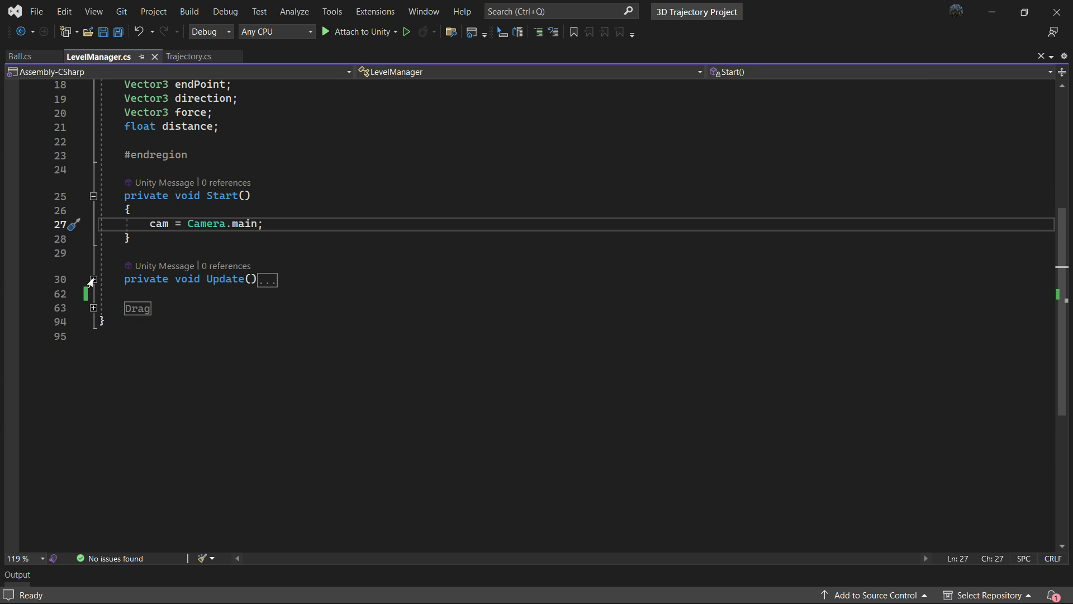
left_click(91, 279)
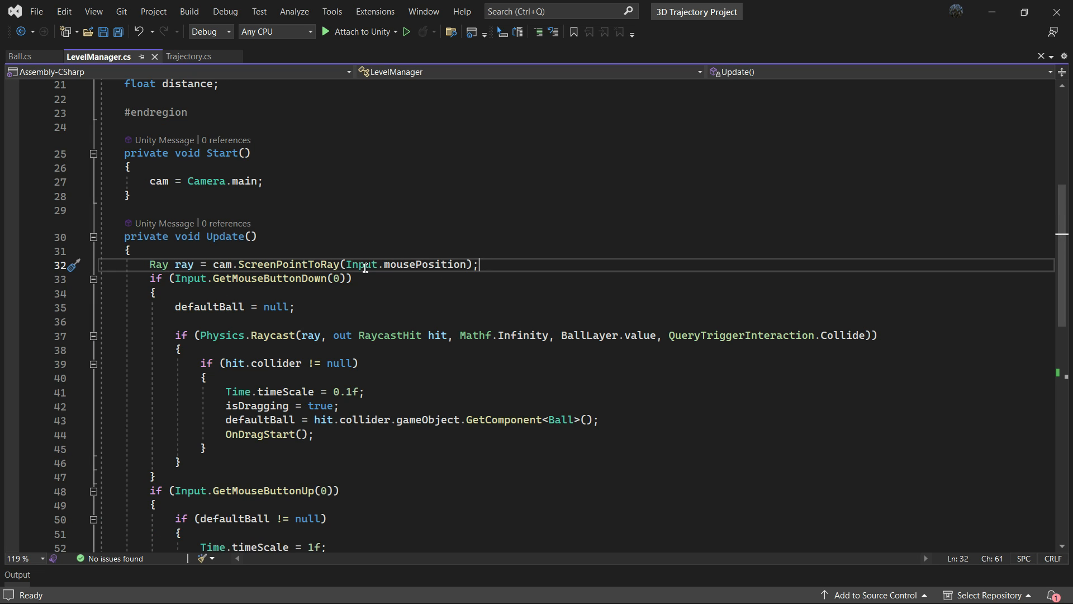
left_click_drag(197, 265, 479, 265)
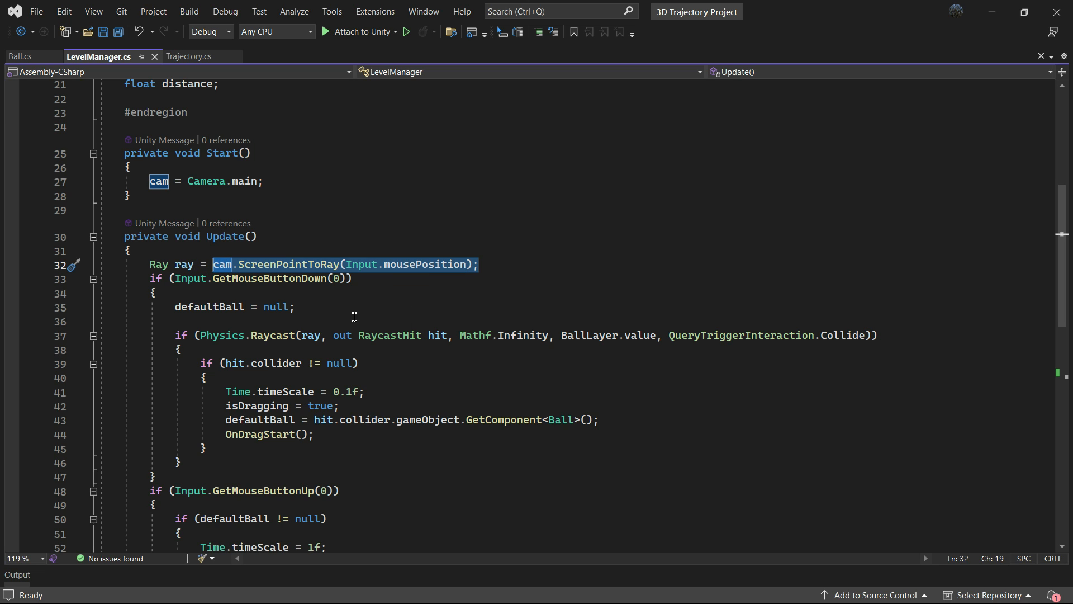
left_click(212, 317)
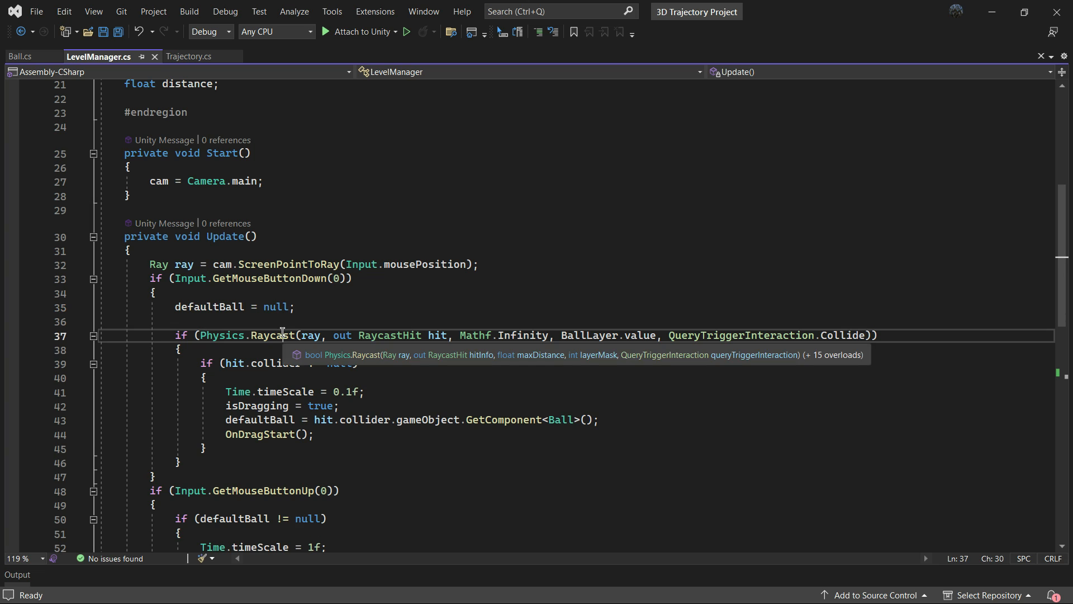
double_click(271, 293)
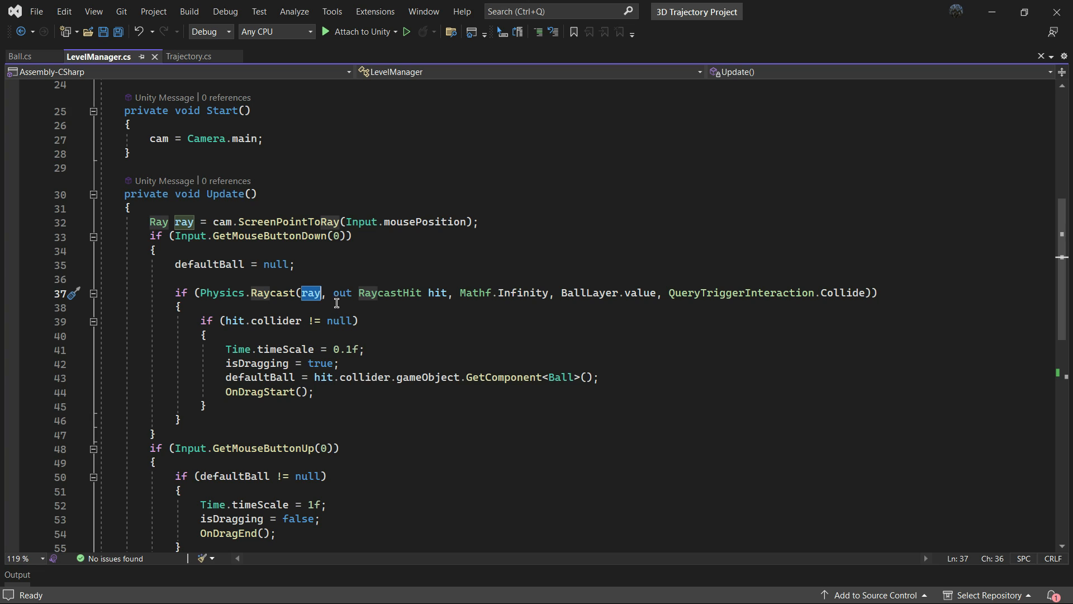
left_click_drag(335, 292, 448, 291)
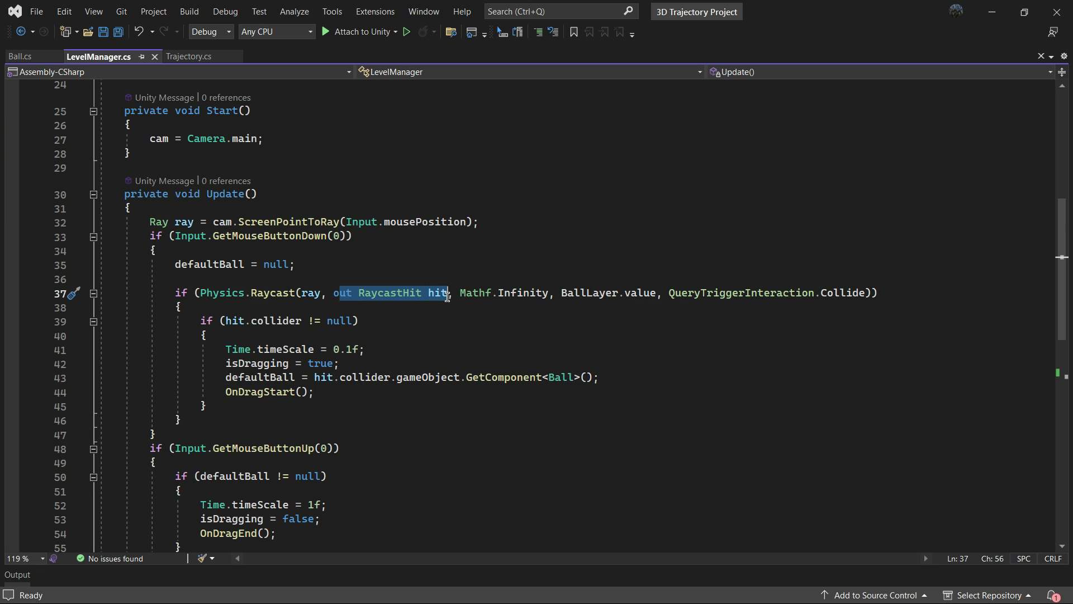
mouse_move(447, 304)
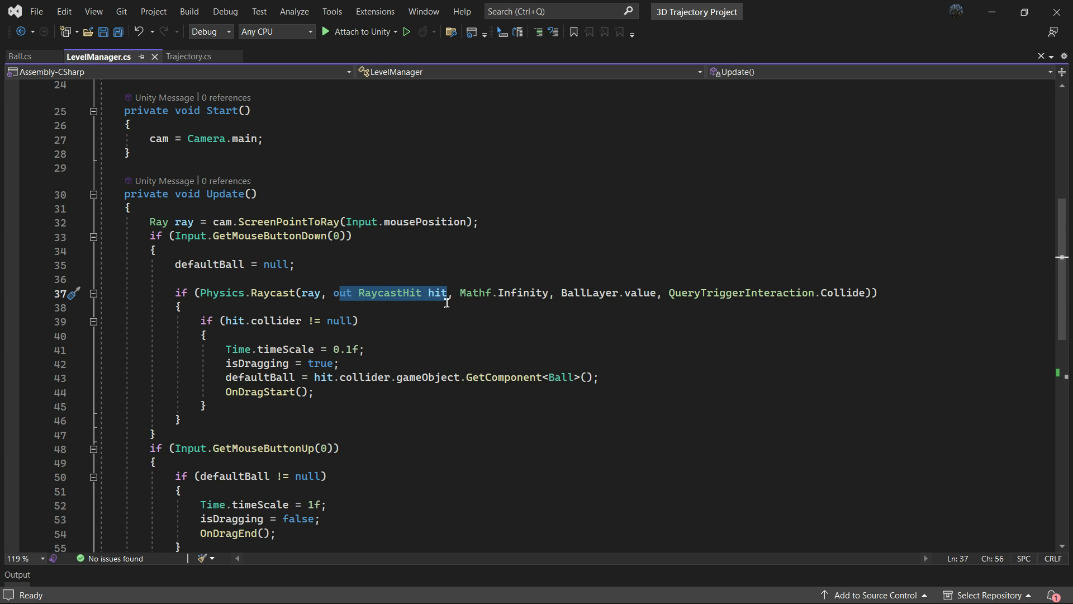
mouse_move(445, 297)
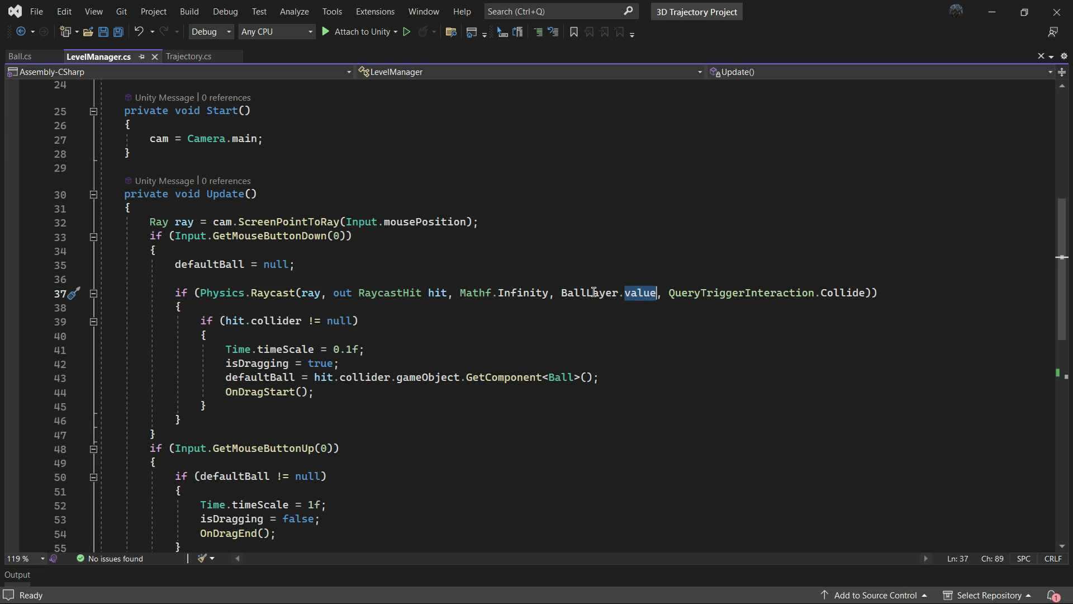
double_click(588, 293)
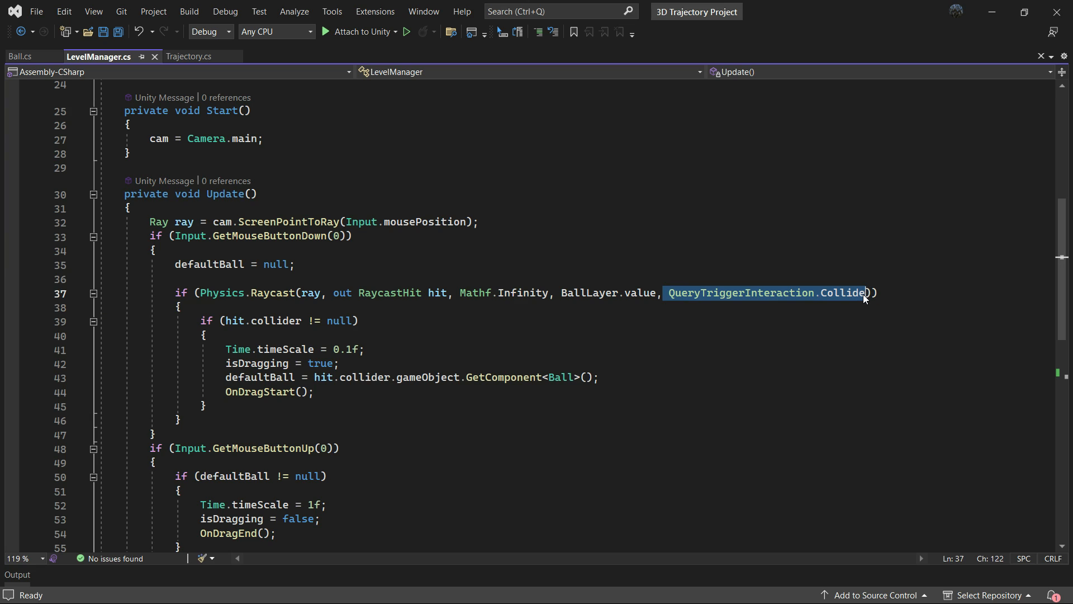
mouse_move(646, 304)
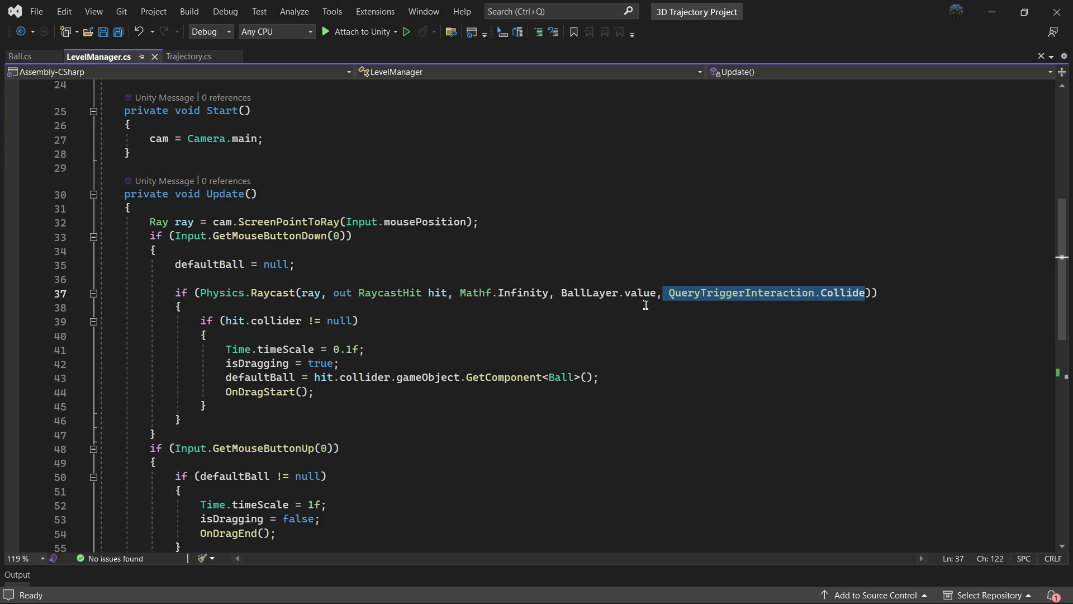
mouse_move(246, 320)
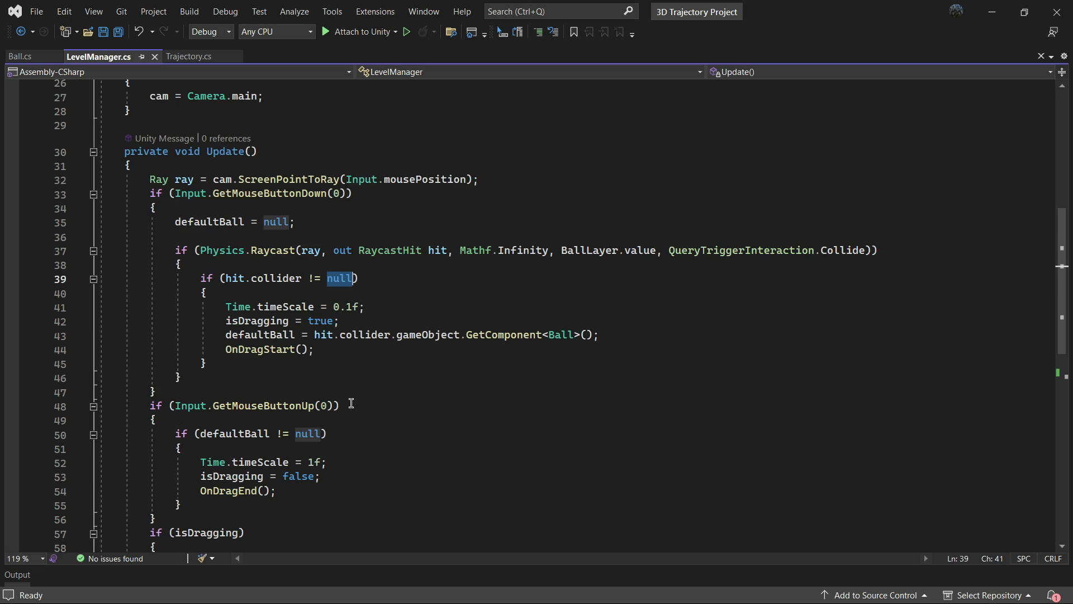
double_click(286, 264)
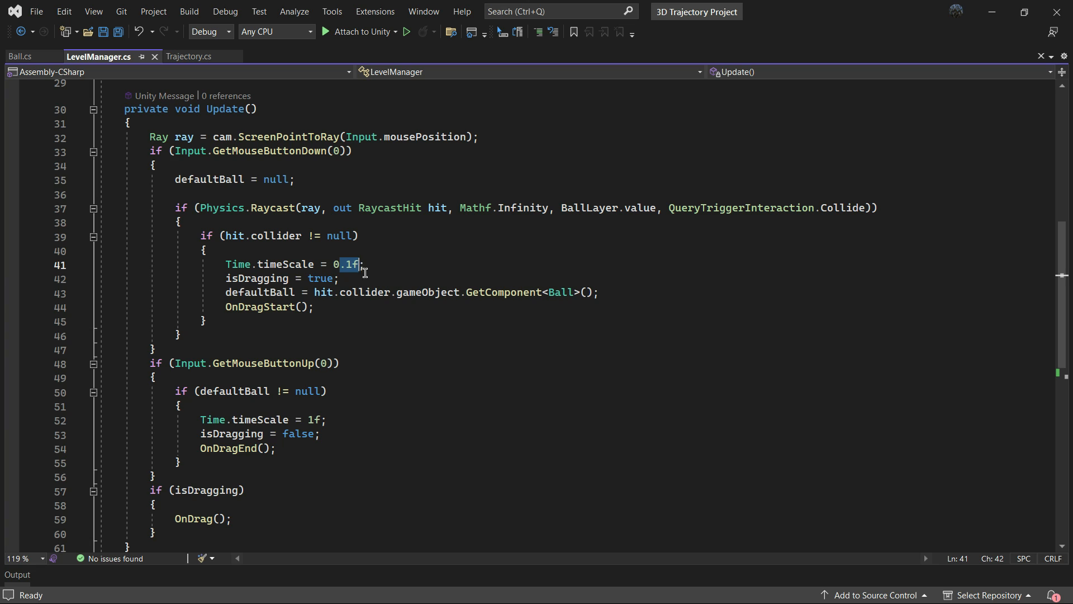
triple_click(289, 263)
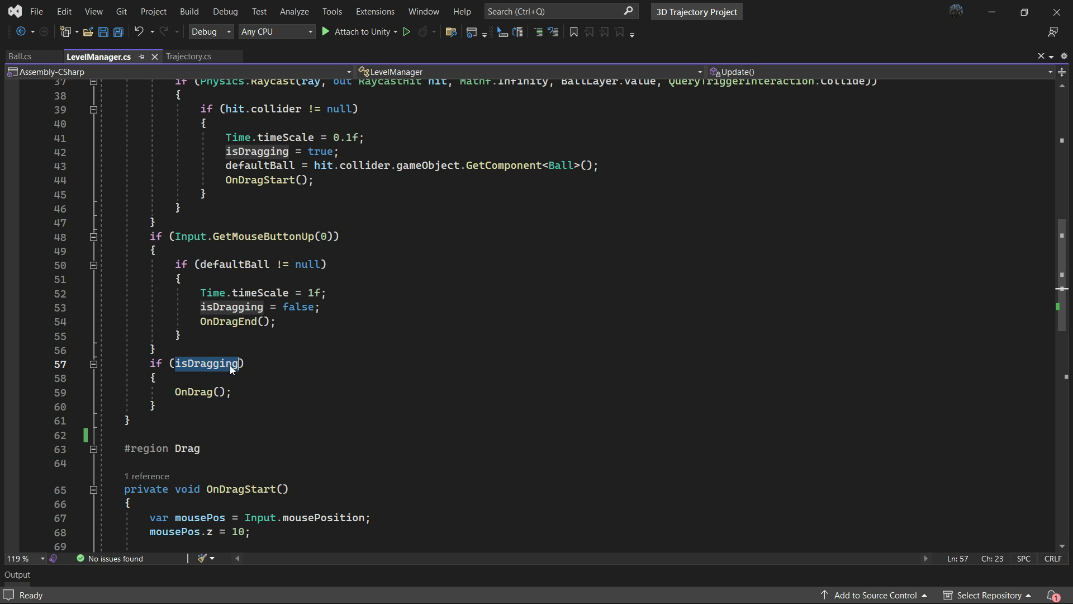
Look over the Push(Vector3 force) method in Ball.cs before returning to Unity
scroll("down", 3)
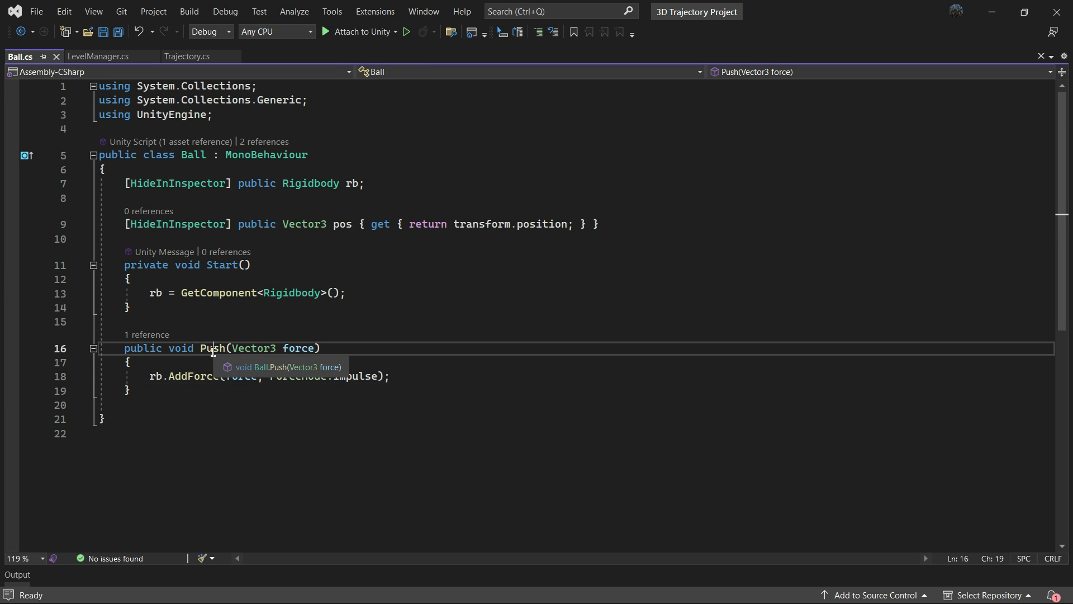
left_click(101, 55)
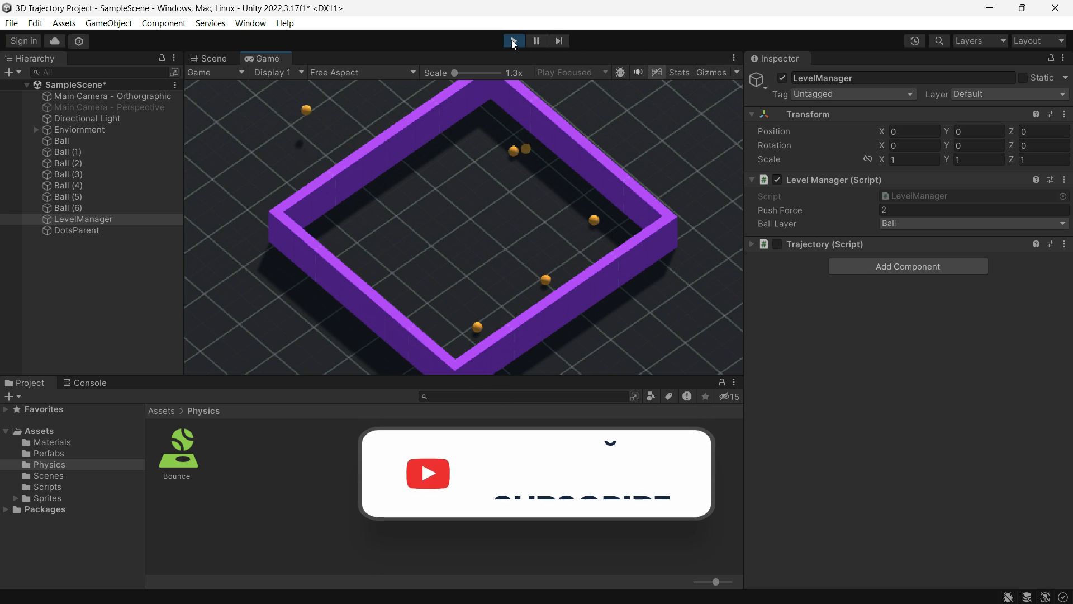
Stop play mode and edit LevelManager.cs to add a Trajectory field calling trajectory.Show()
left_click(513, 40)
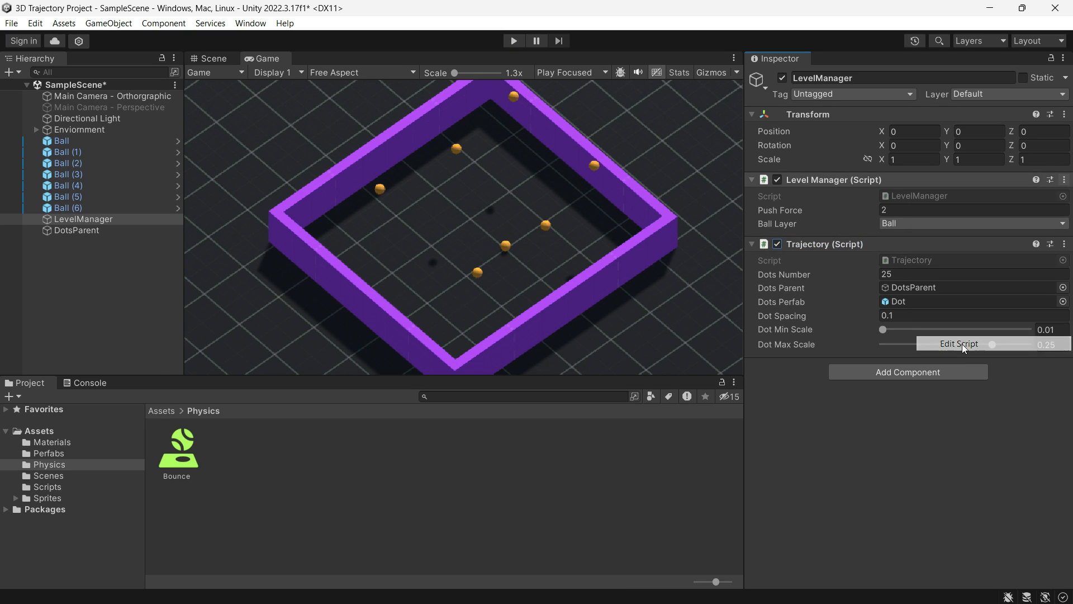
left_click(959, 344)
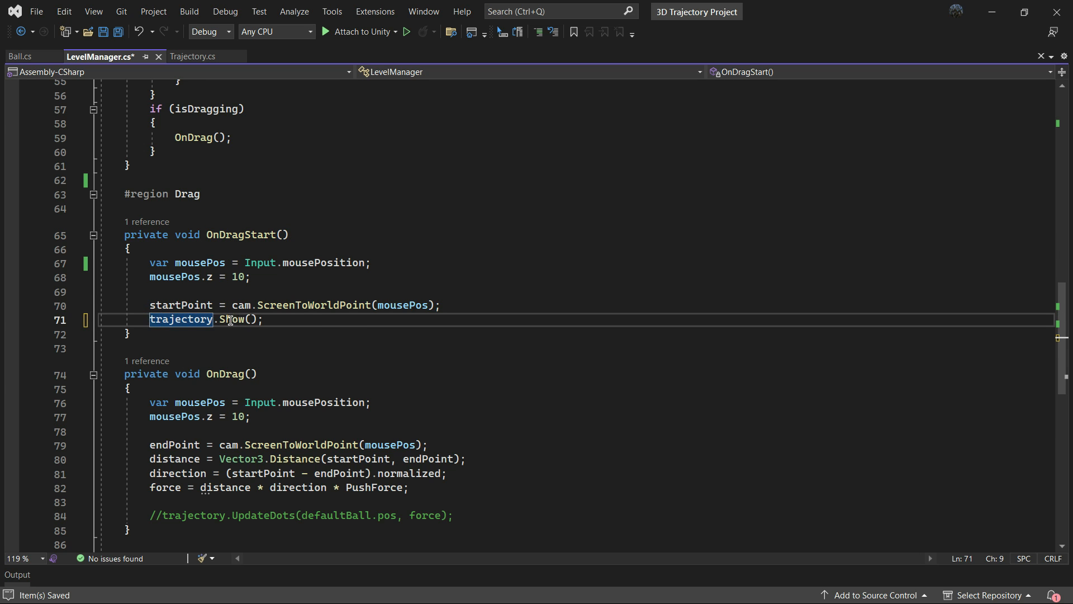
scroll("down", 3)
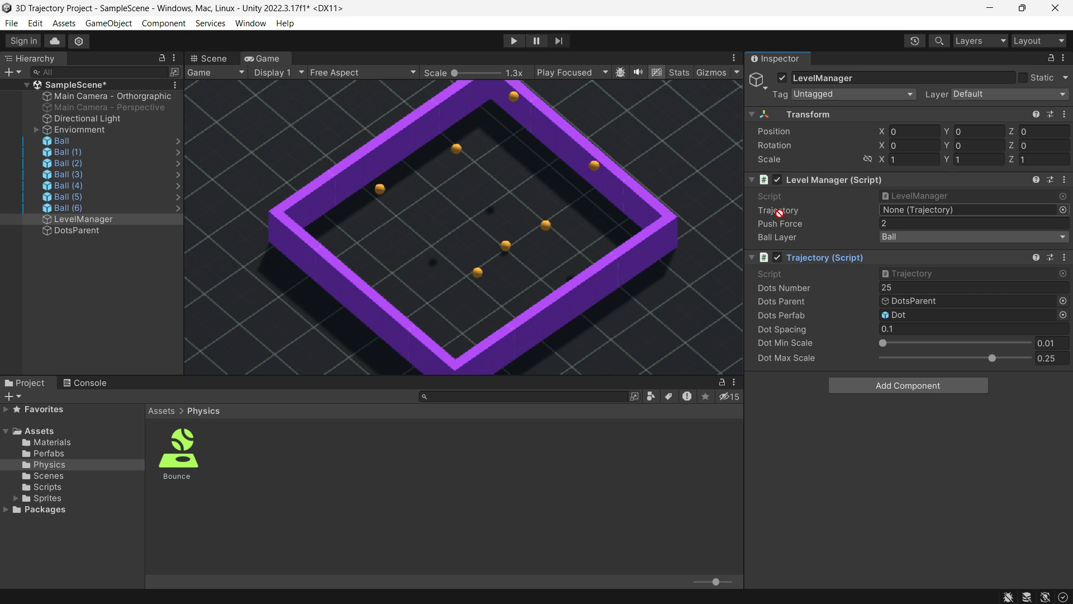
Assign LevelManager's Trajectory to the slot and set the Ball Layer mask to Ball
left_click(971, 210)
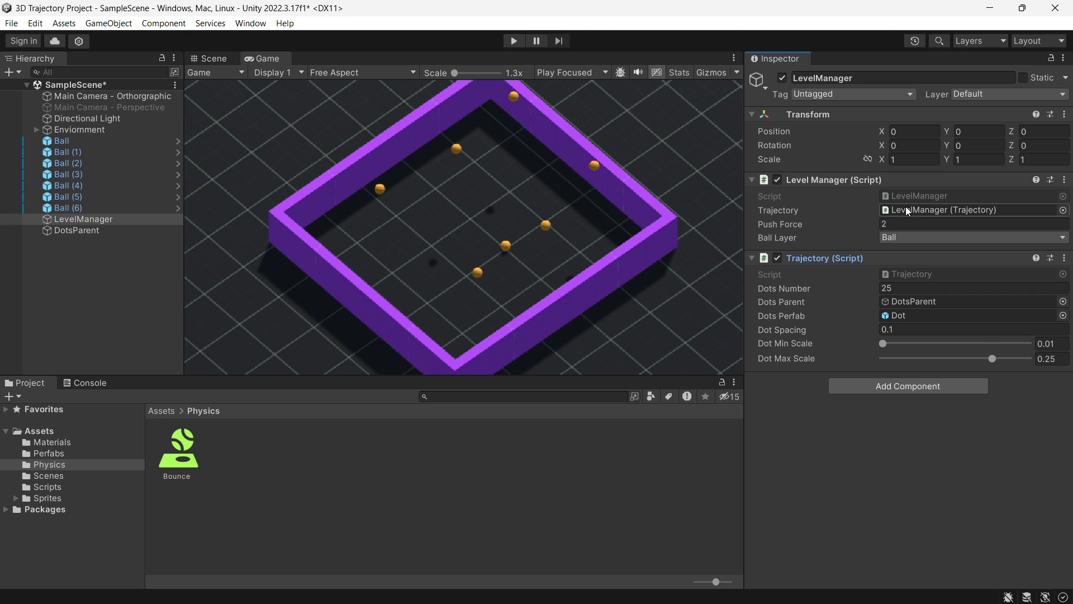
left_click(973, 237)
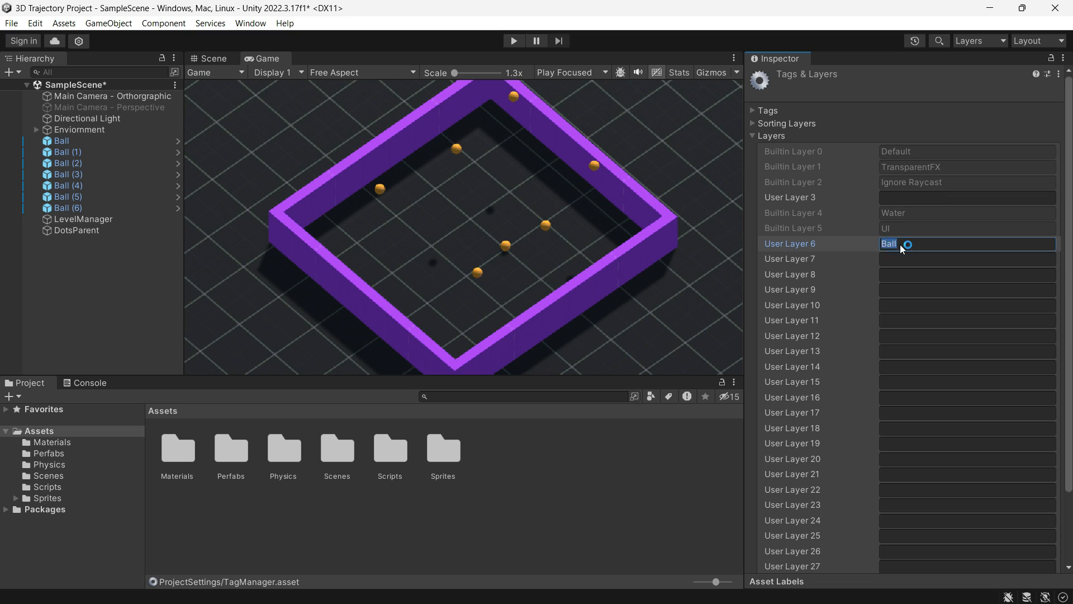
left_click(61, 141)
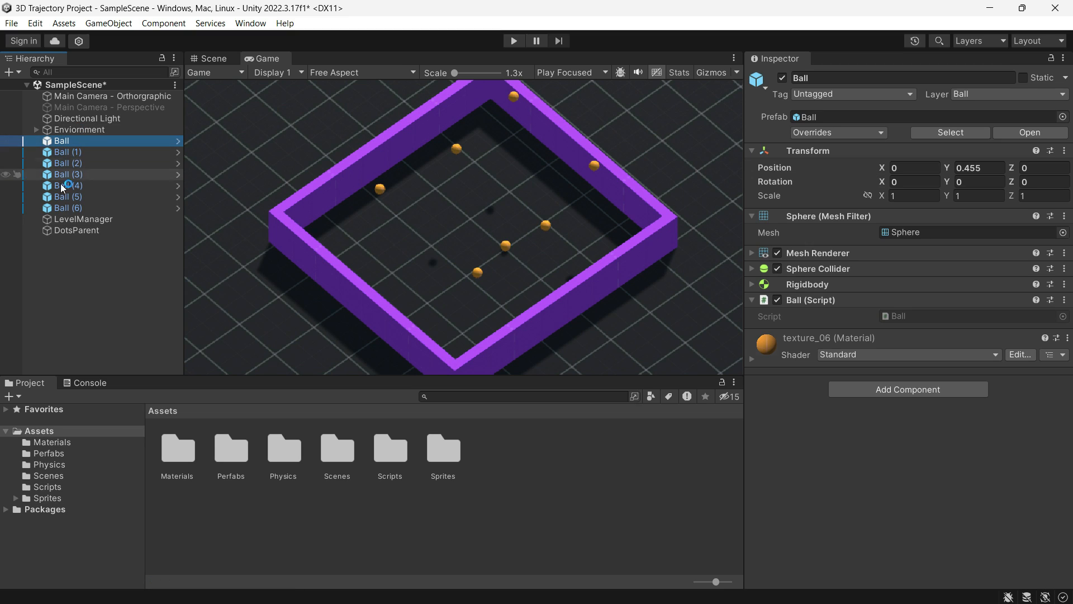
left_click(1008, 94)
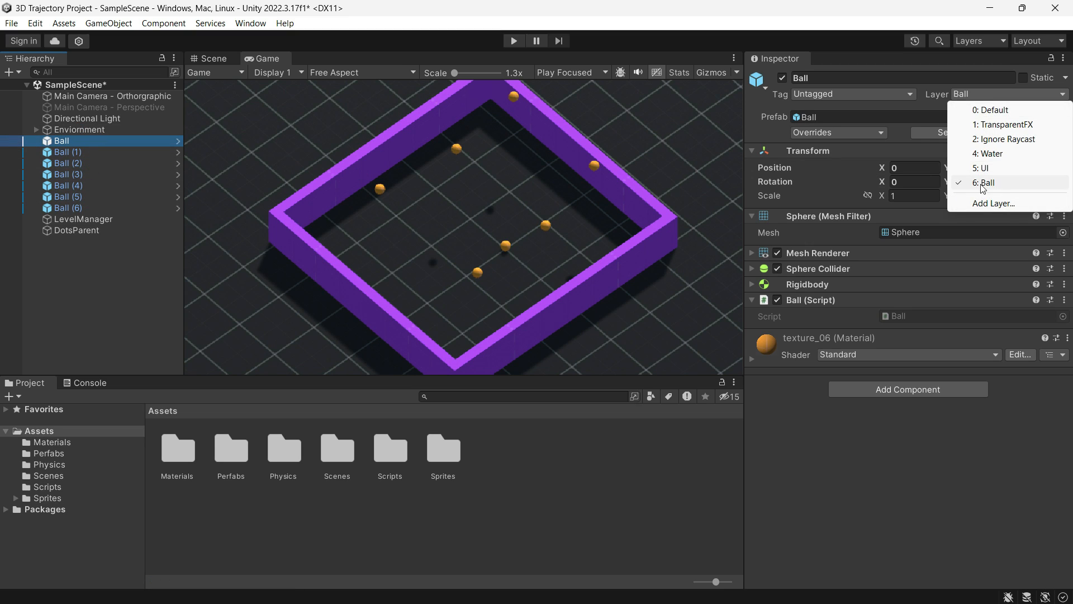
left_click(84, 219)
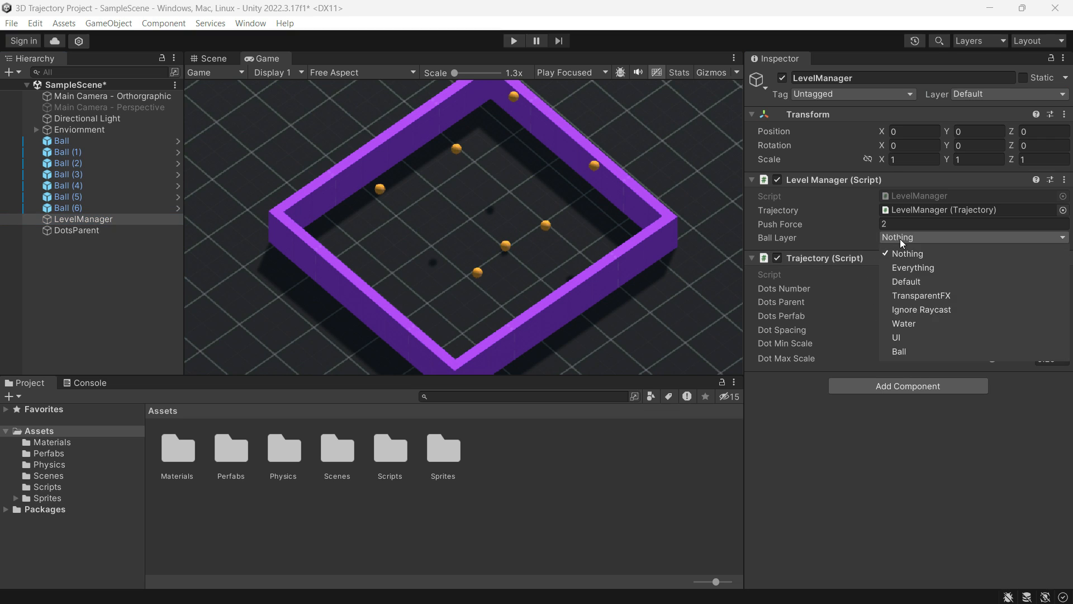
left_click(898, 351)
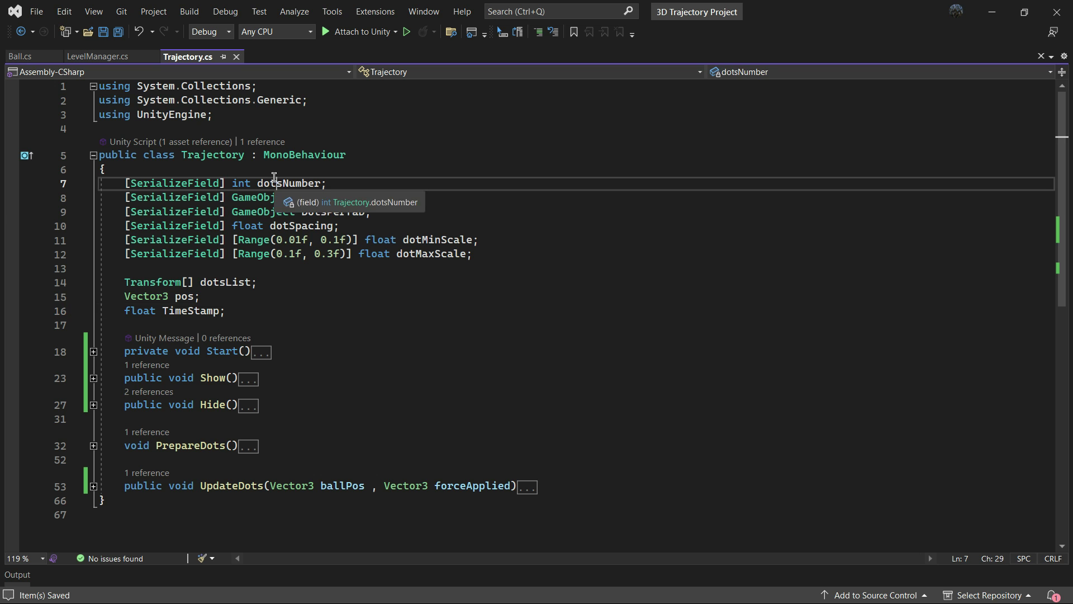
double_click(287, 184)
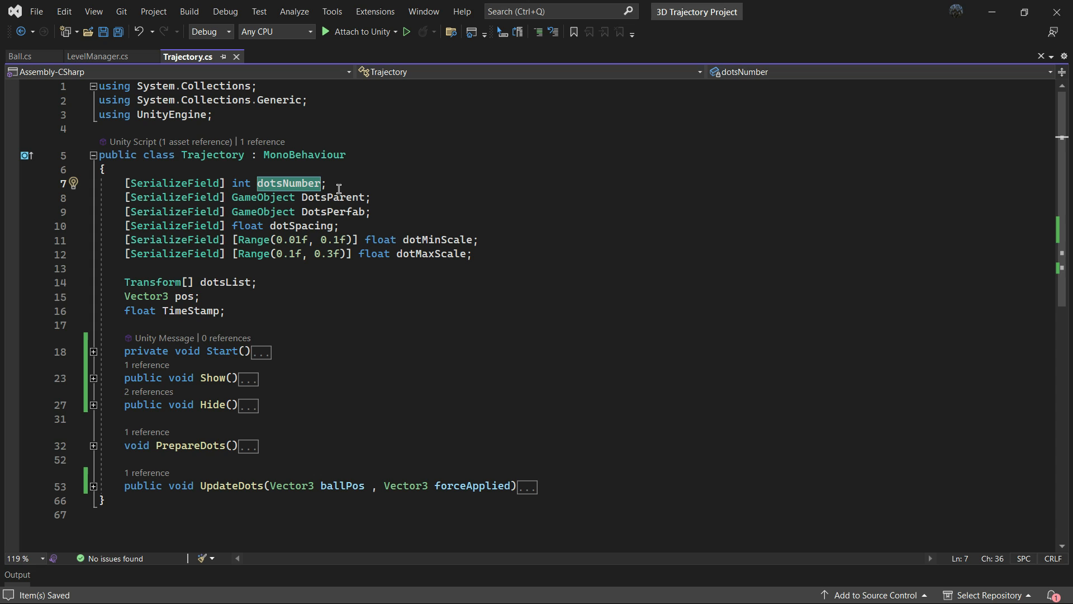
left_click(336, 197)
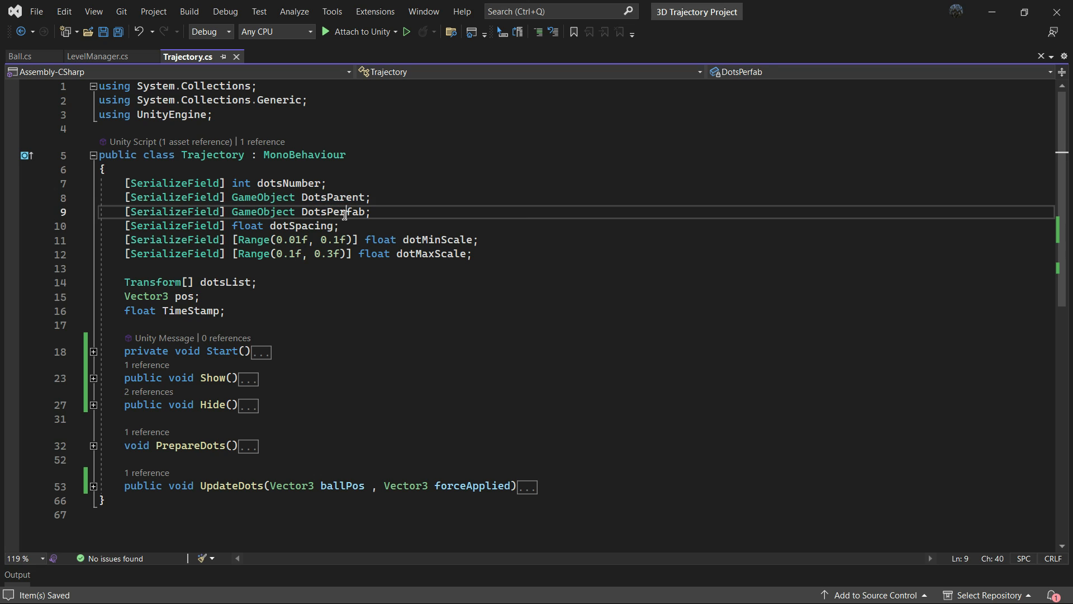
double_click(333, 212)
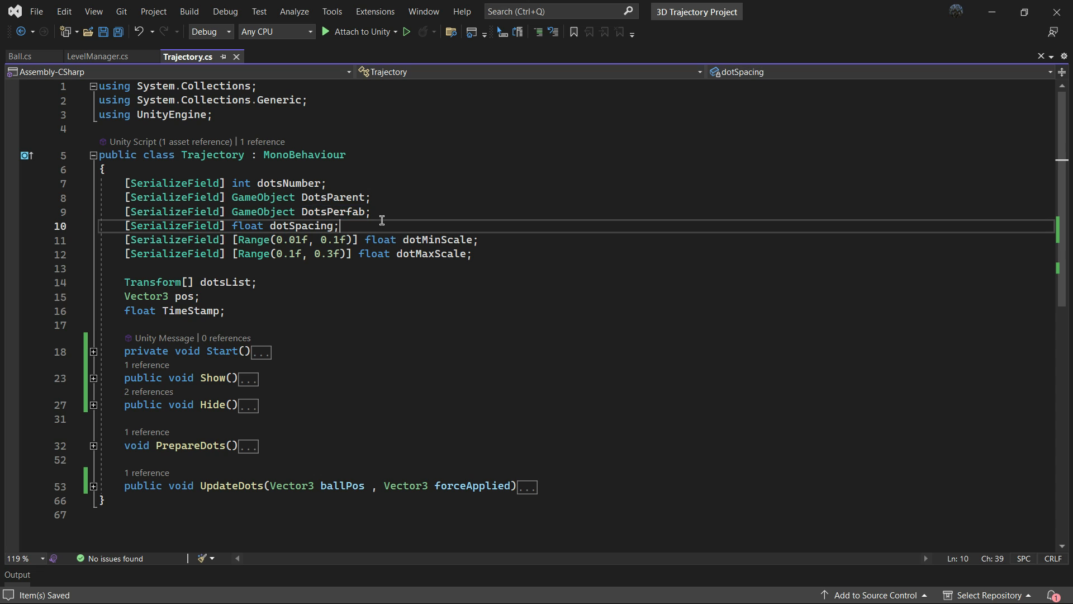
double_click(301, 226)
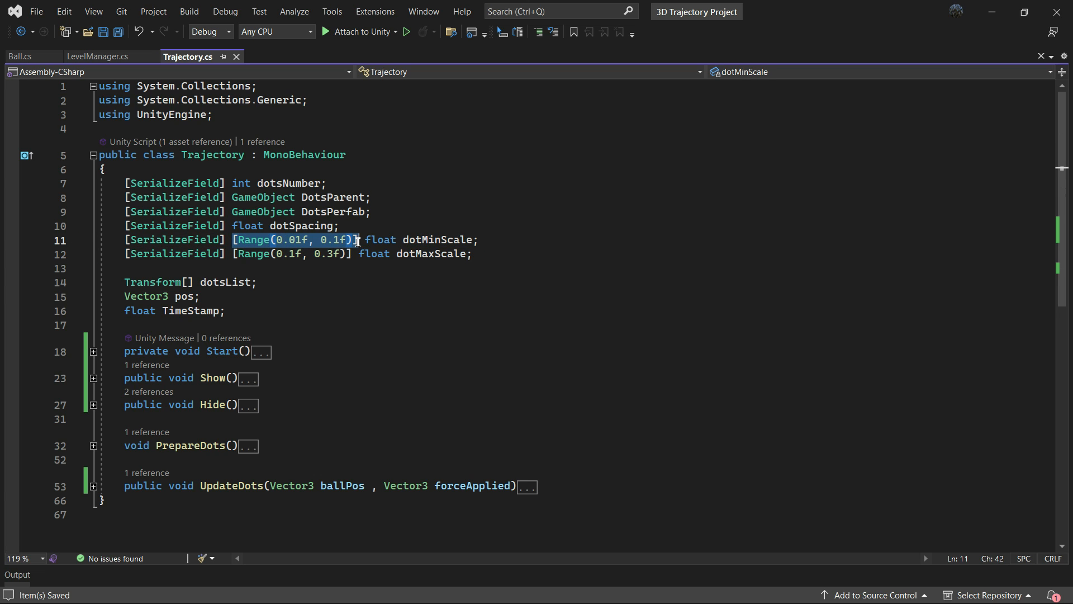
double_click(430, 254)
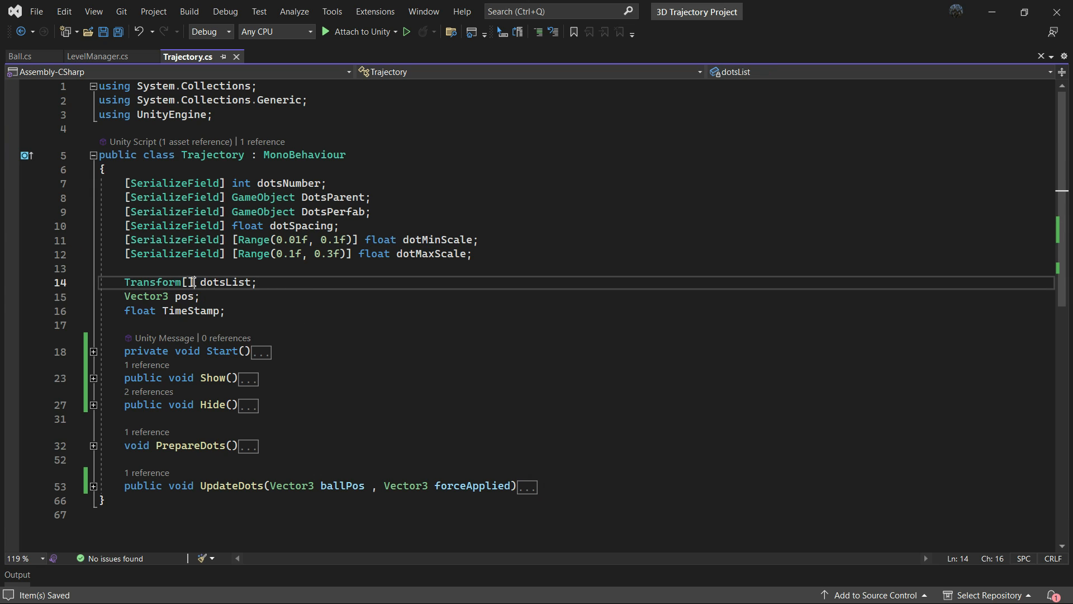
double_click(184, 296)
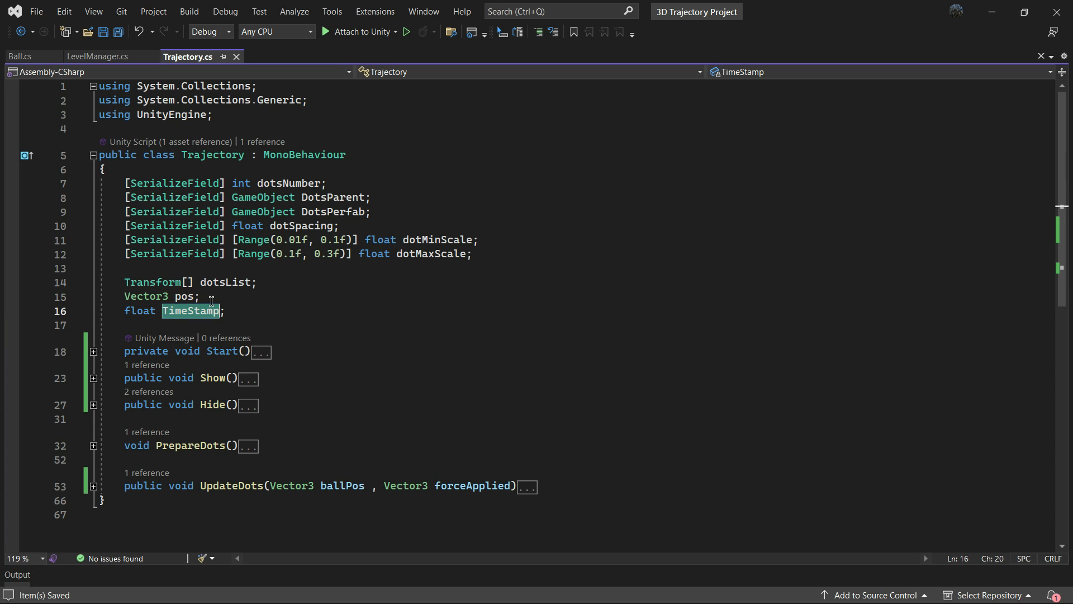
left_click(93, 351)
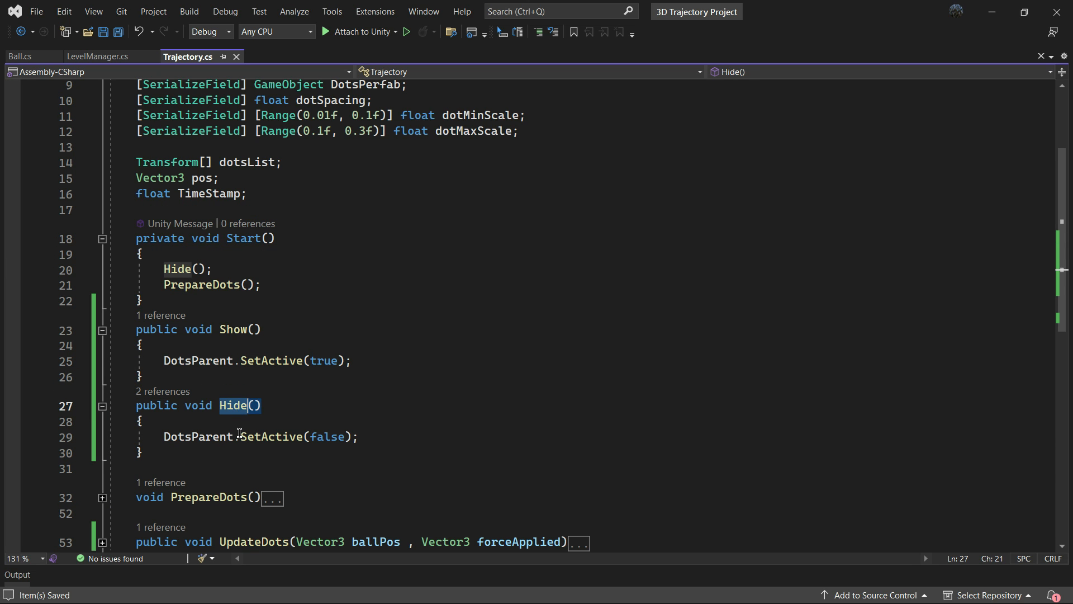
double_click(327, 436)
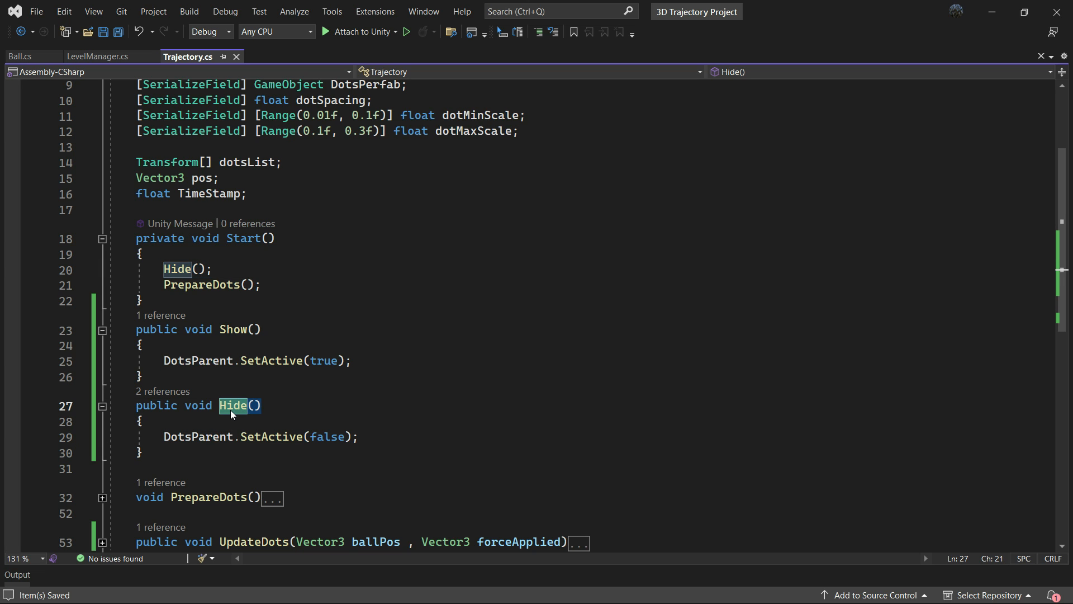
left_click(162, 285)
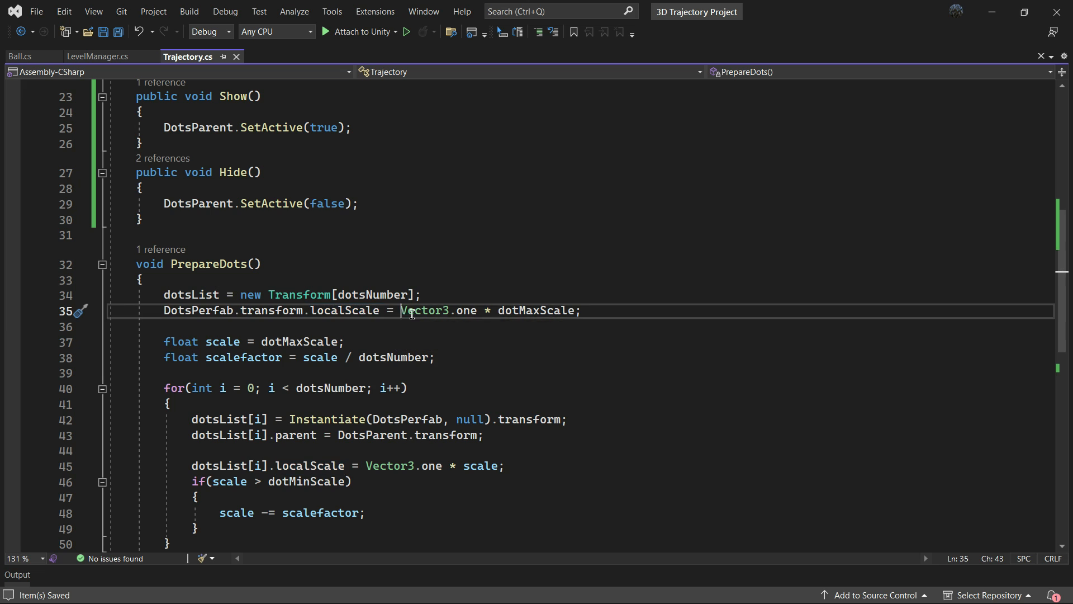
left_click(582, 311)
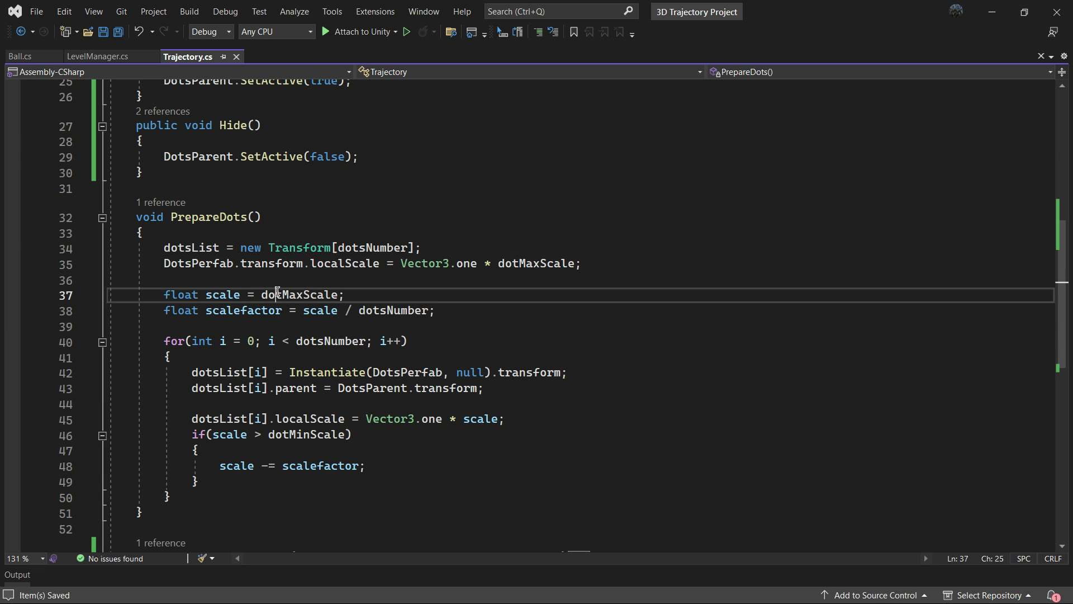
left_click(273, 326)
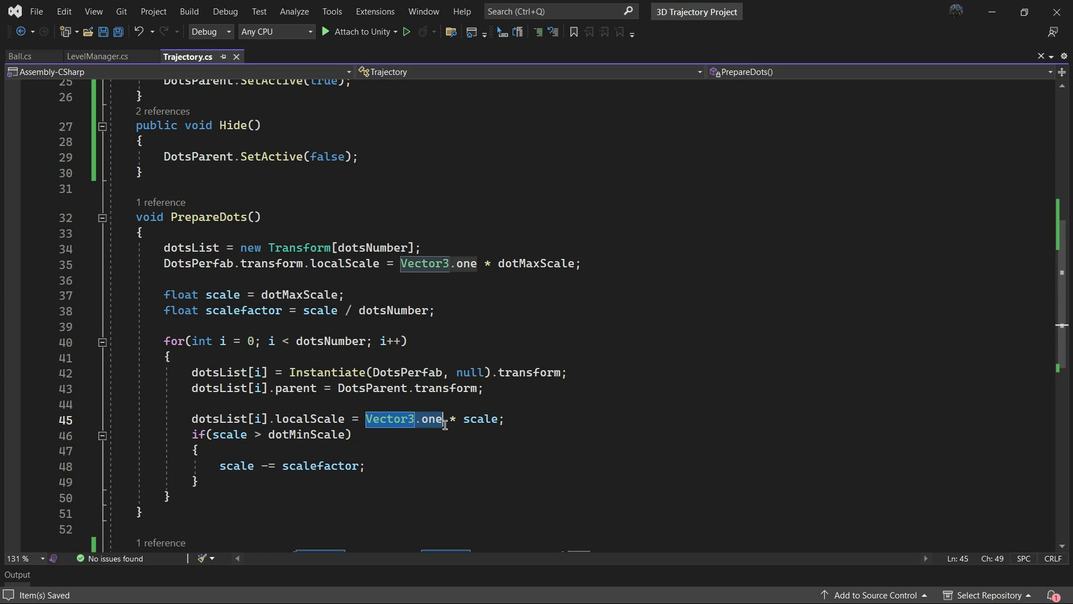
left_click(228, 433)
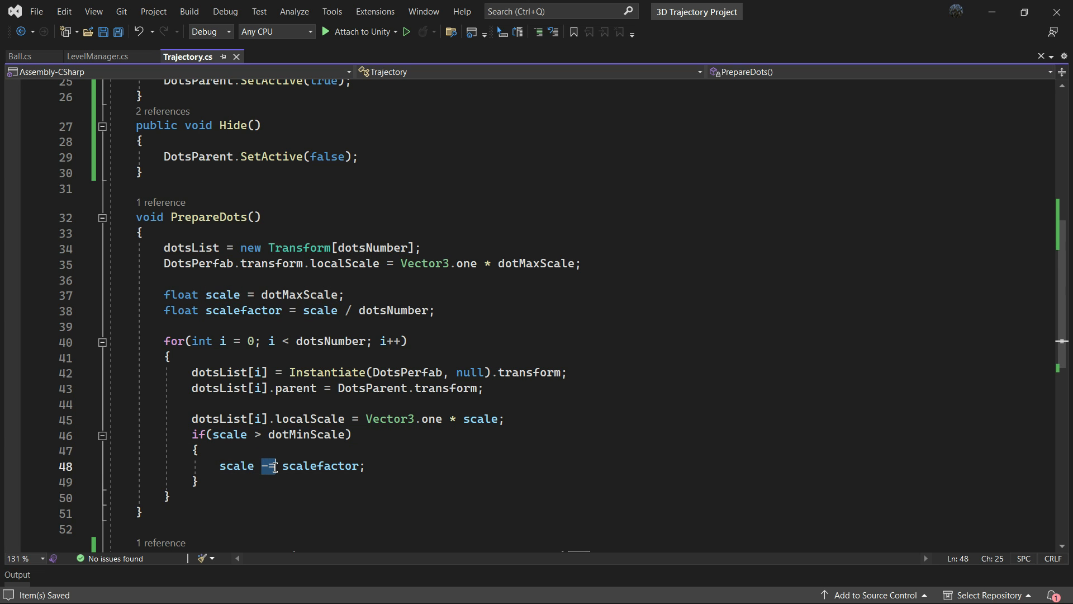
left_click(102, 217)
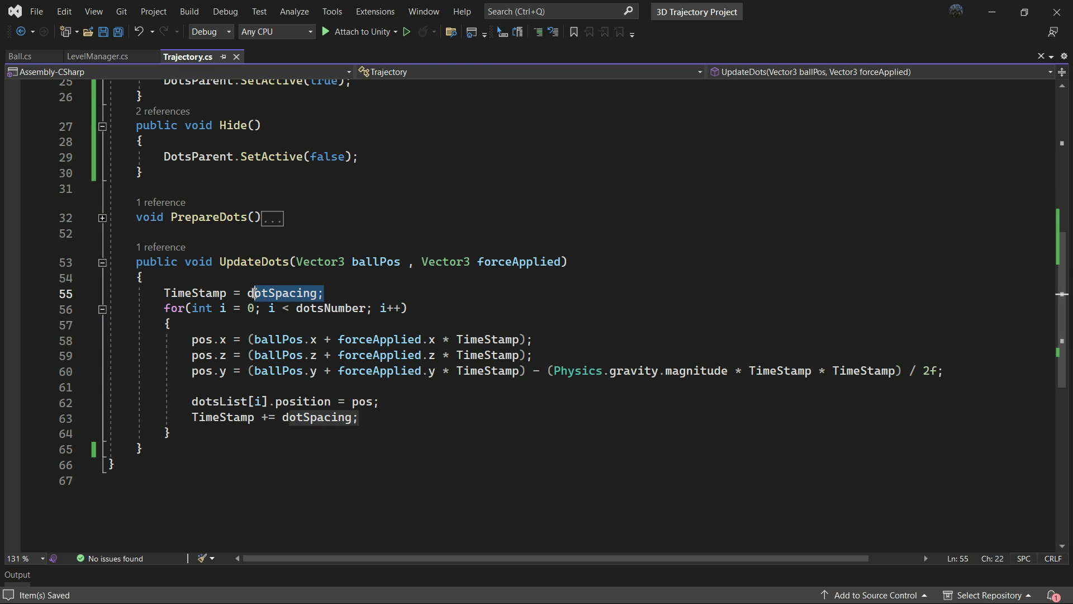
Highlight a term in UpdateDots while reviewing the projectile x and y formulas
double_click(195, 293)
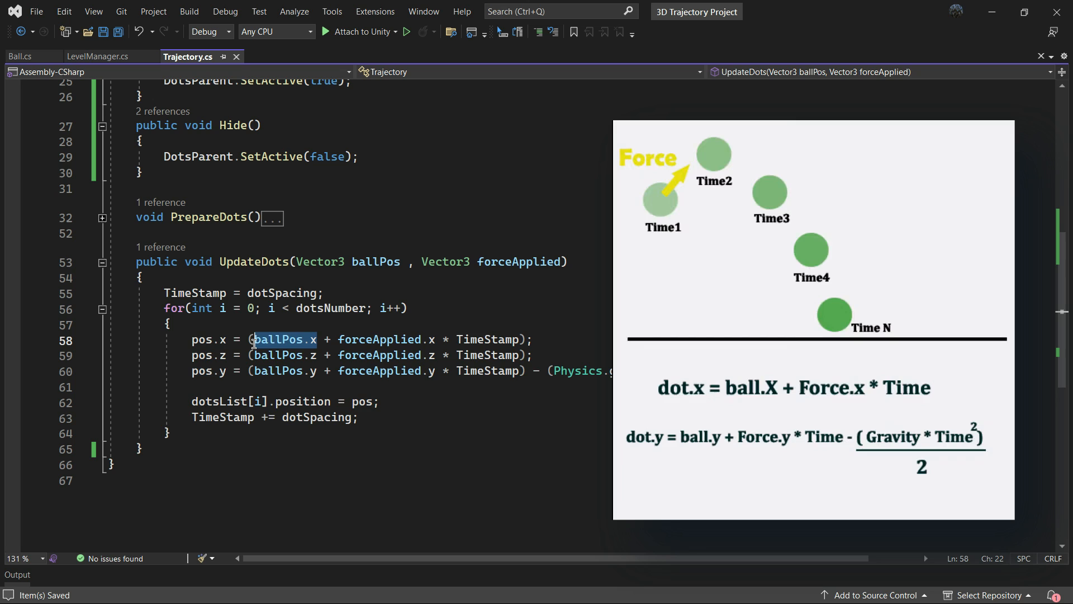
mouse_move(281, 340)
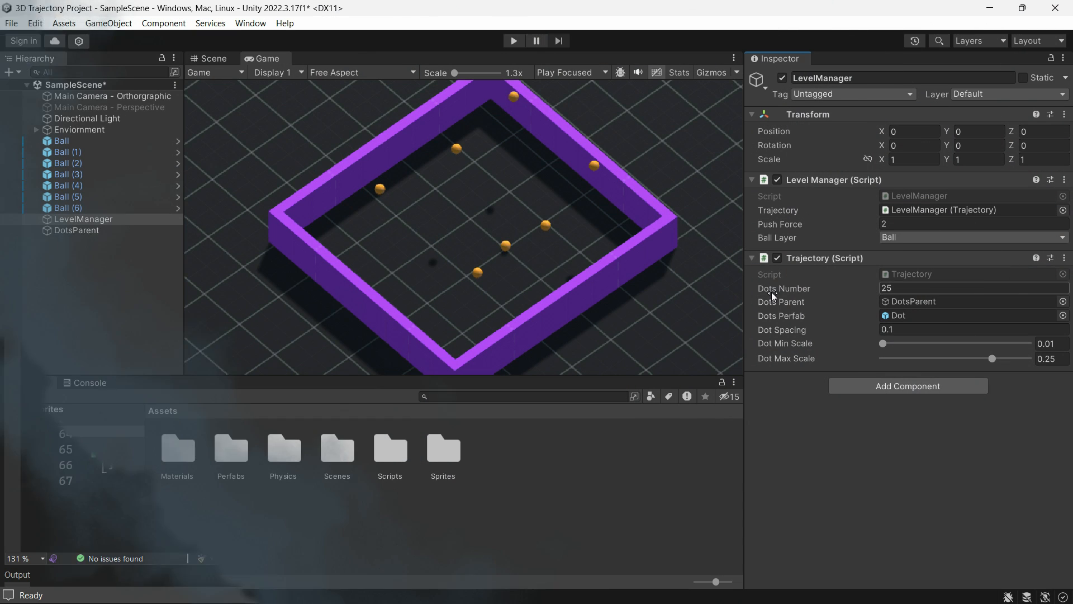
left_click(25, 383)
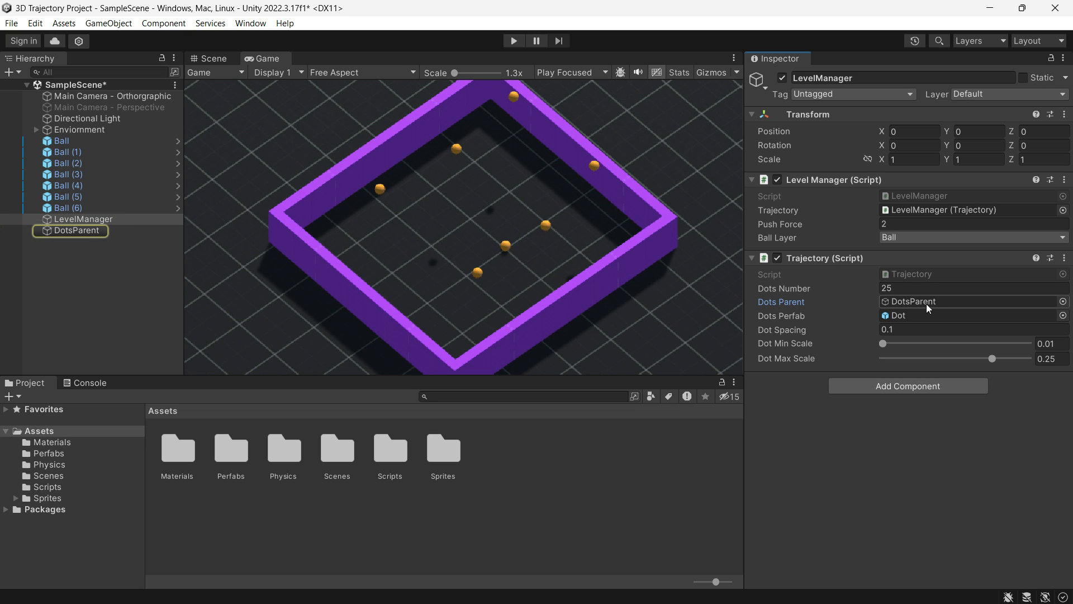
left_click(76, 230)
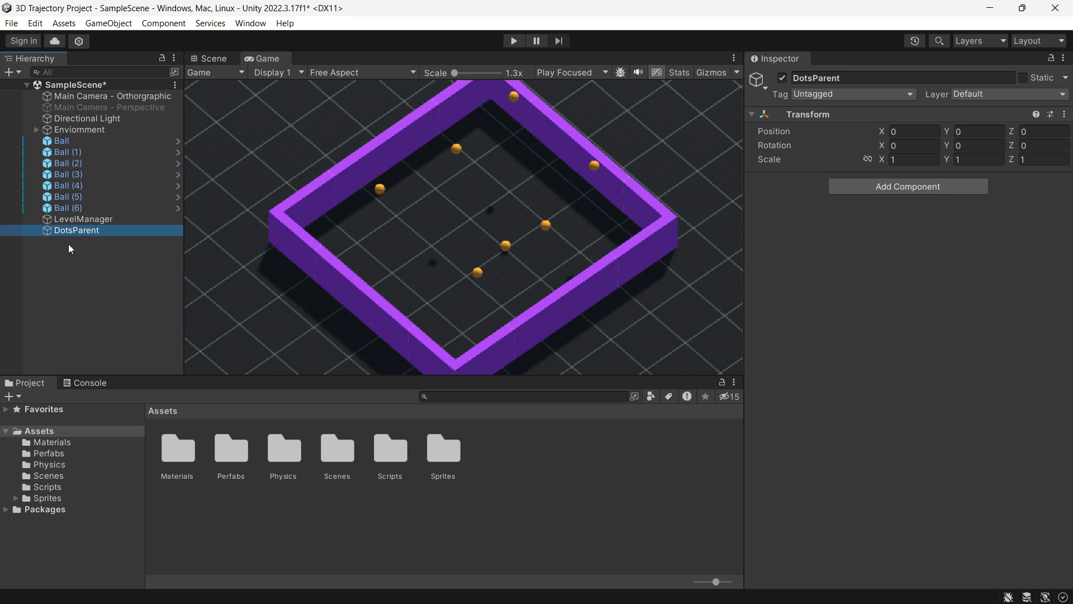
left_click(85, 219)
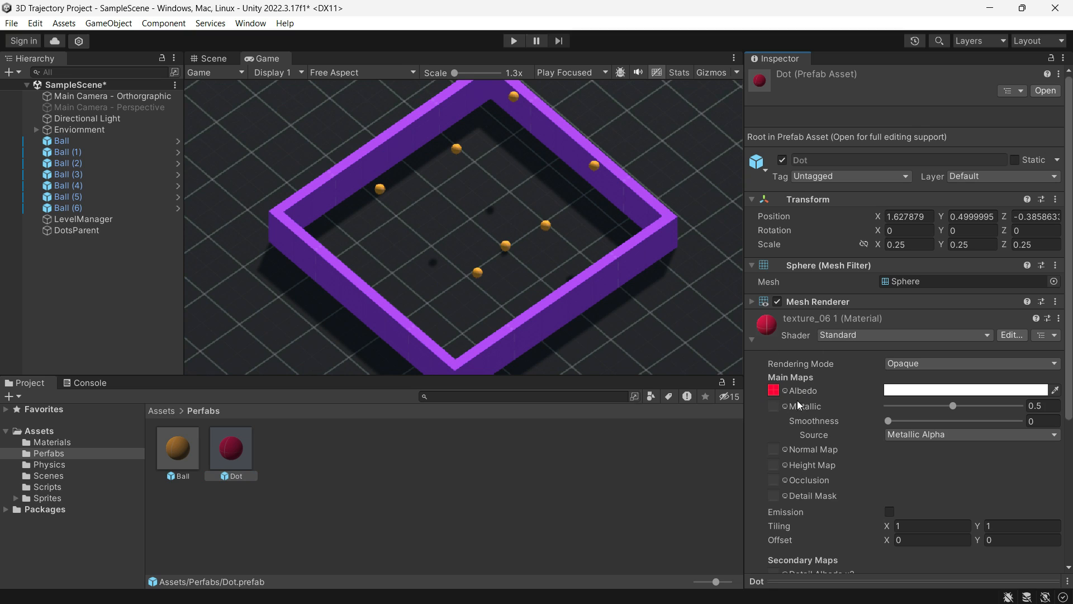
left_click(82, 219)
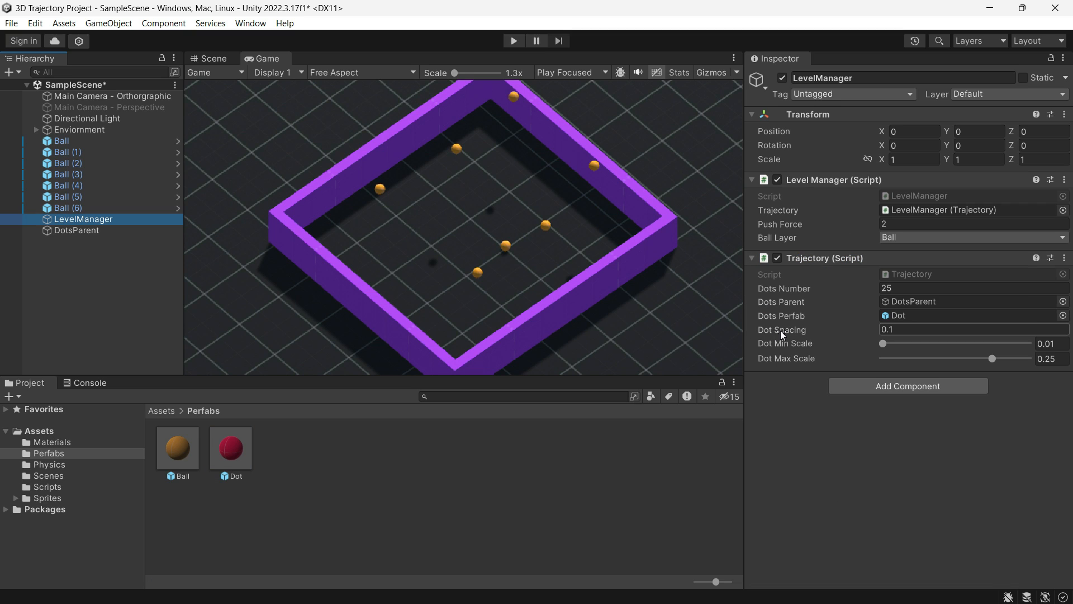
mouse_move(784, 340)
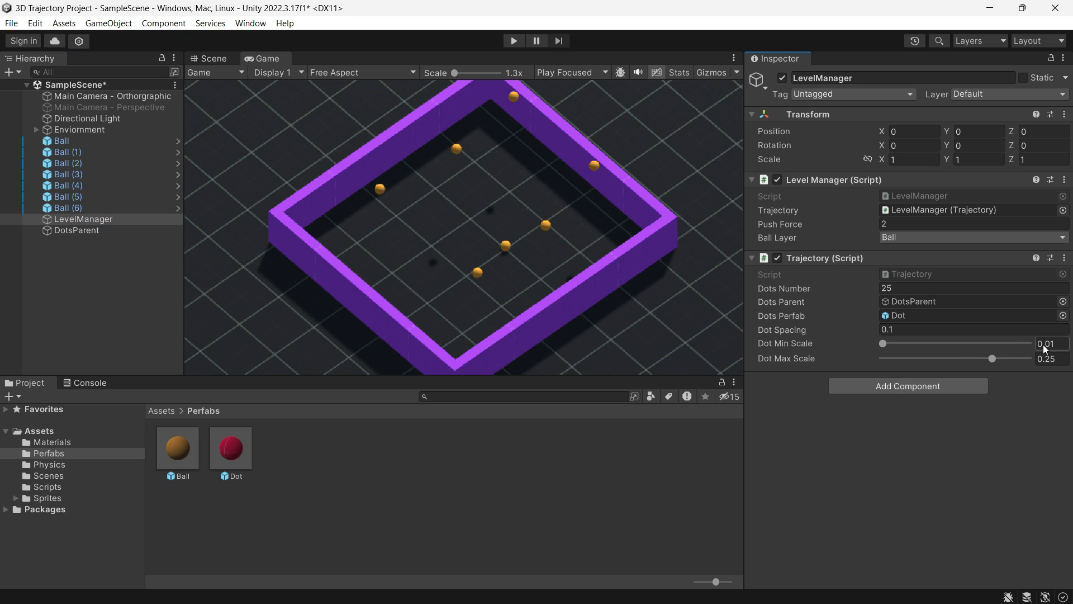
left_click(1048, 343)
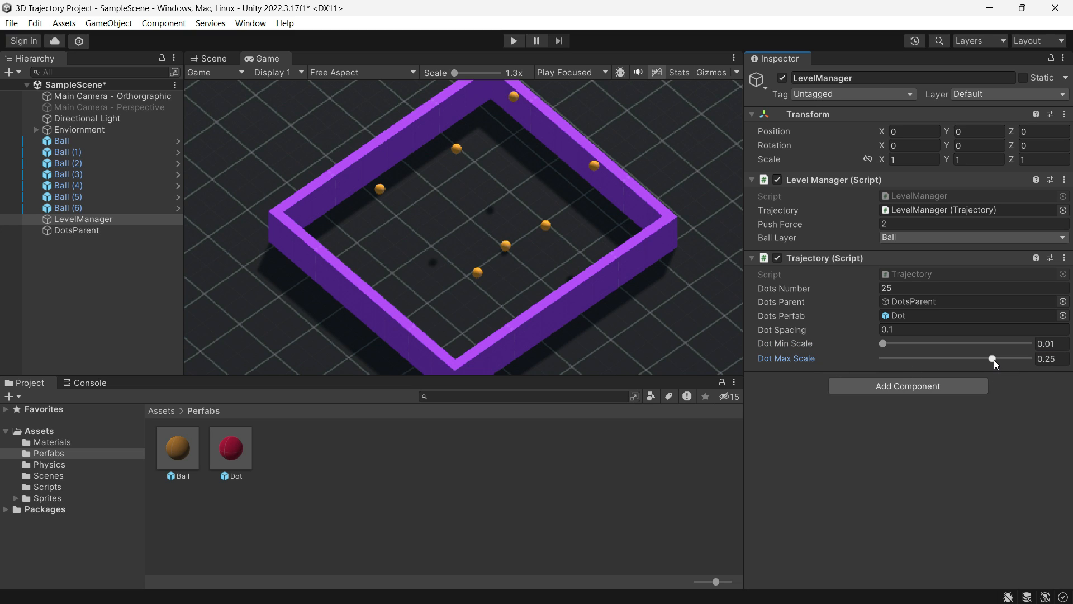
Nudge the Dot Max Scale slider on the Trajectory component
left_click_drag(990, 357, 992, 358)
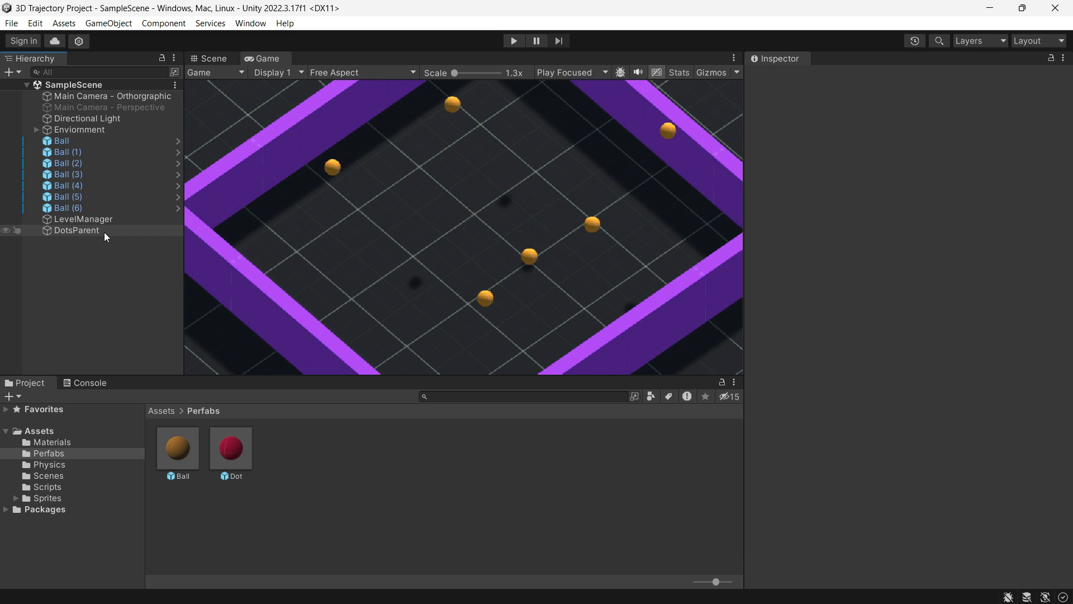
Create a Cube 3D object in the Hierarchy to serve as the trajectory's dot prefab
right_click(106, 235)
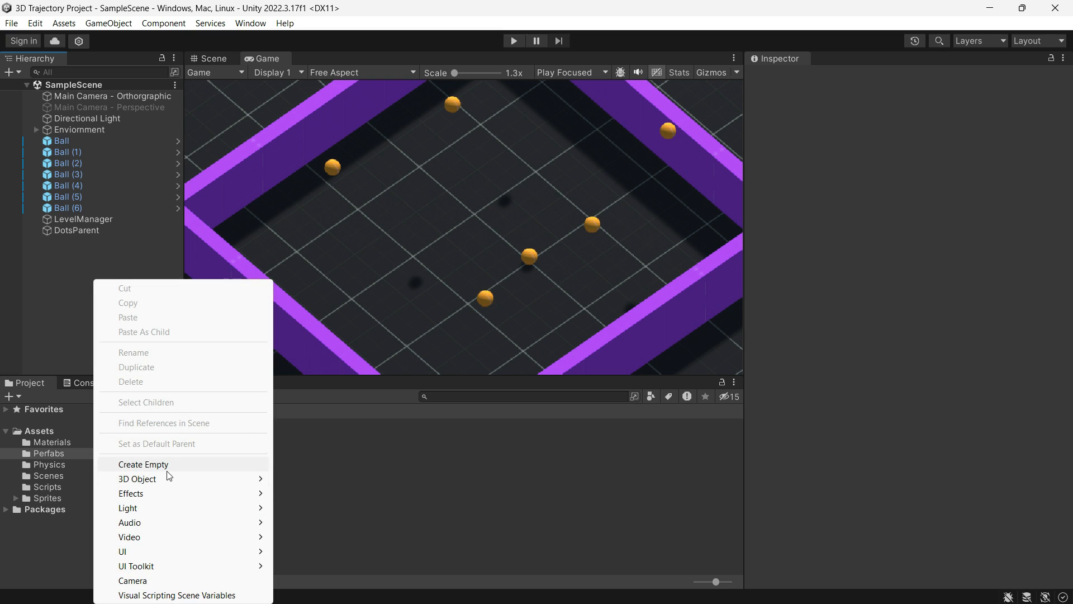
mouse_move(138, 479)
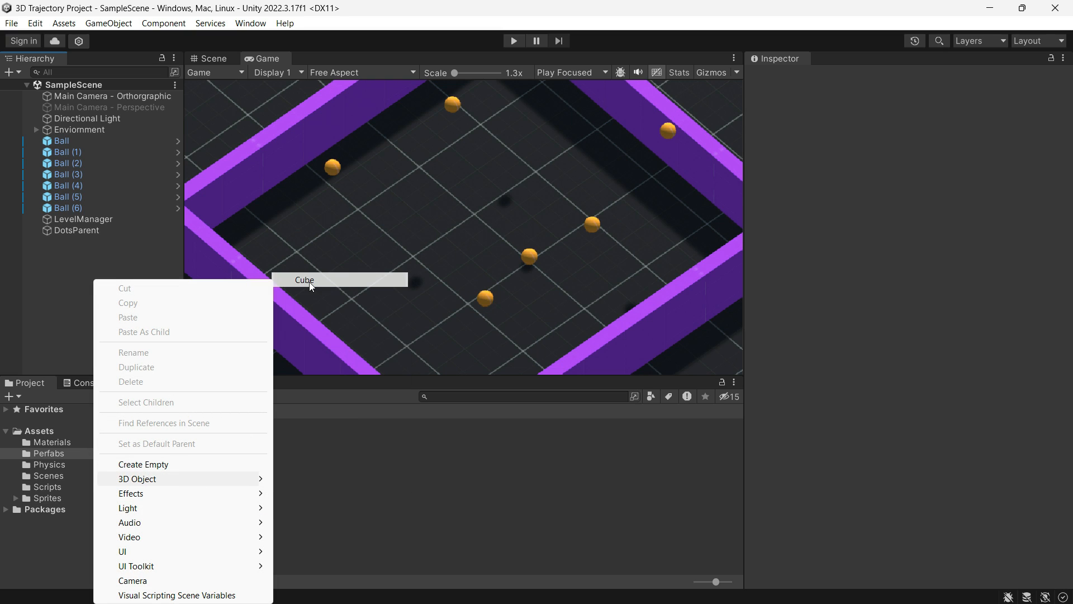
left_click(304, 279)
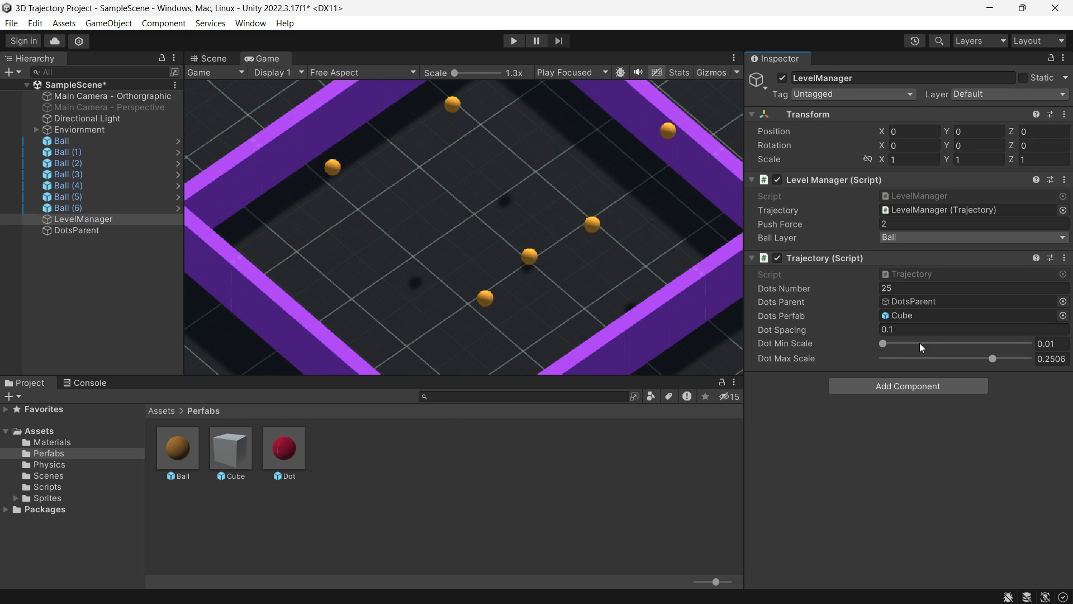
left_click(514, 41)
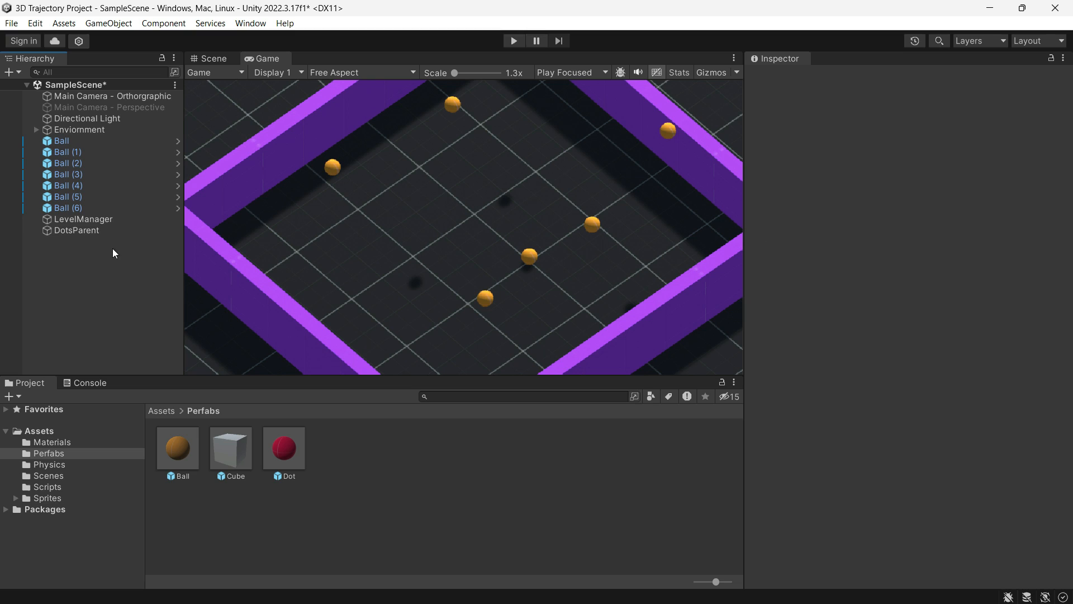
Add a Cube at Position X 4.4 carrying a Rigidbody and the Ball script
left_click(67, 208)
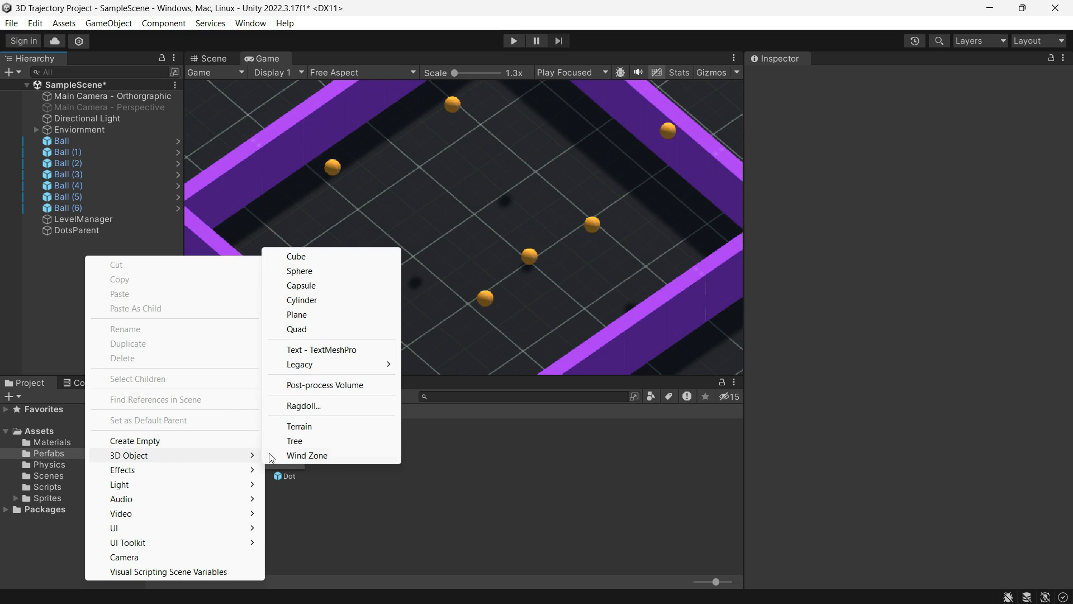
left_click(295, 256)
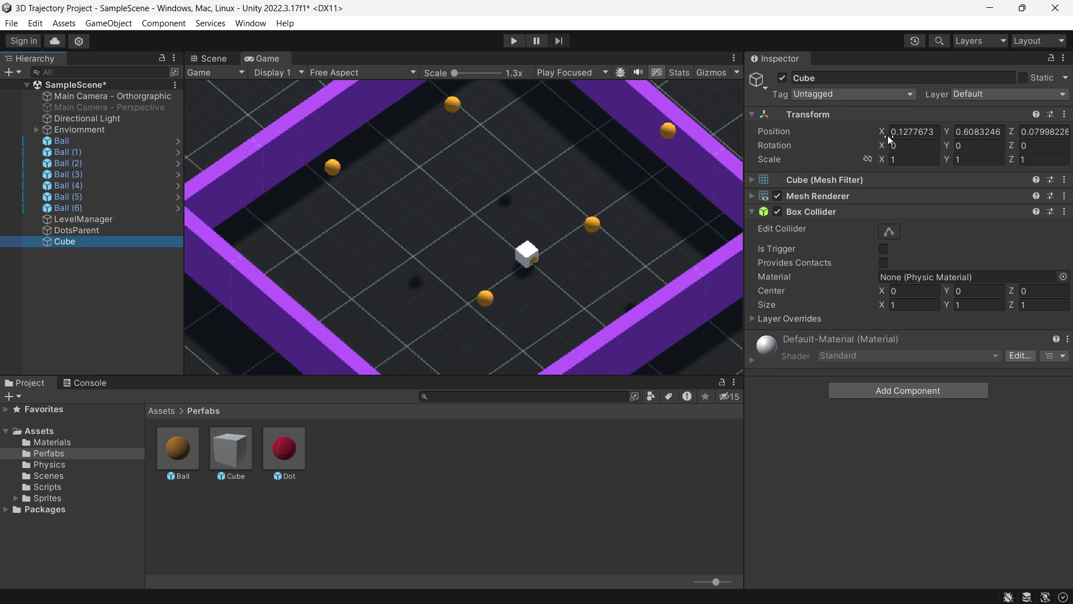
type("4.4")
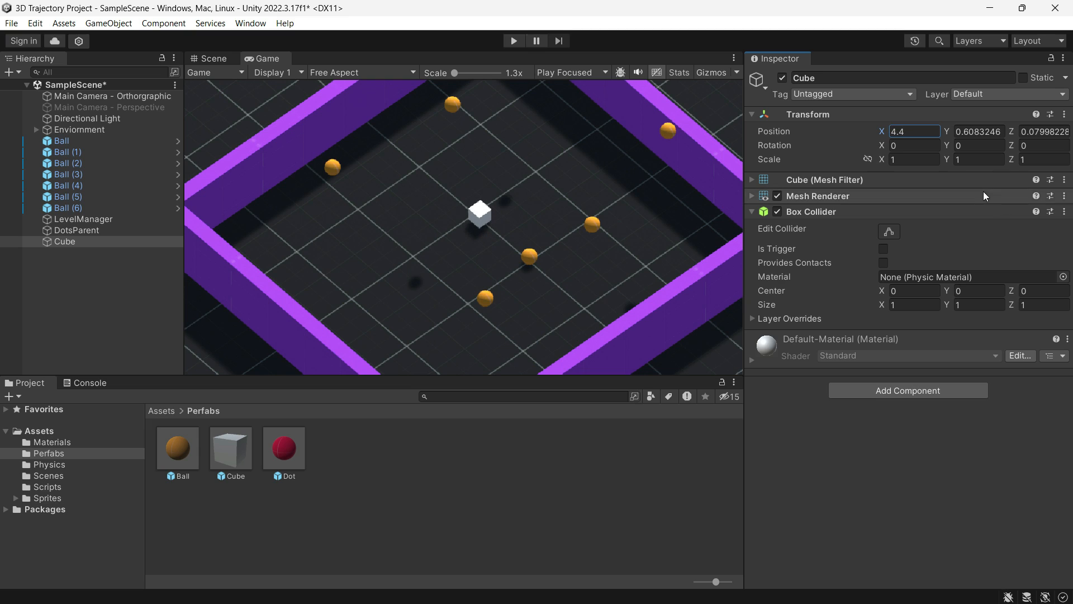
left_click(751, 212)
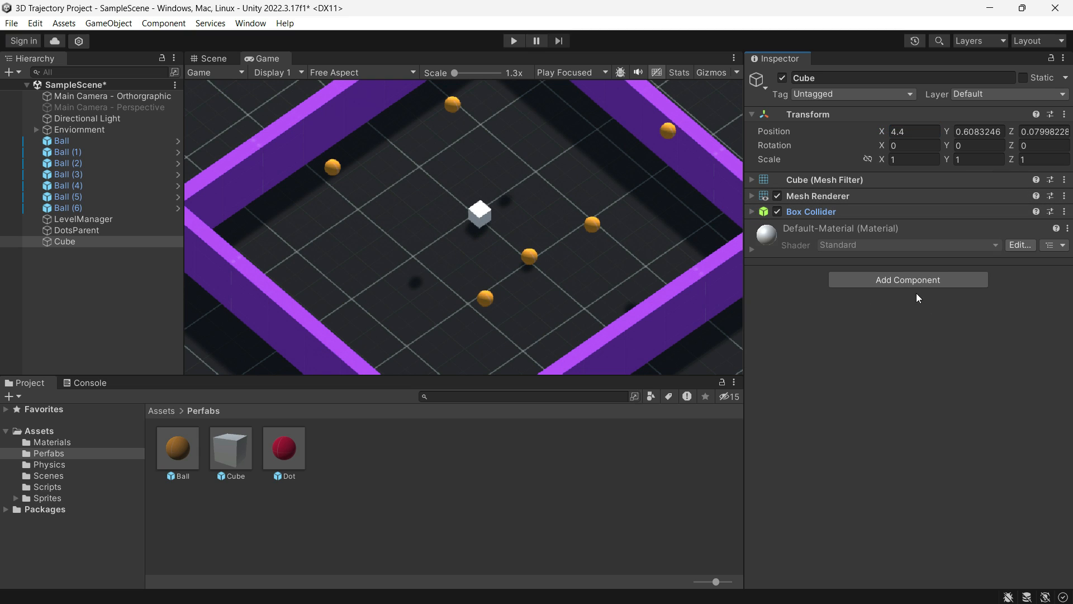
type("rigid")
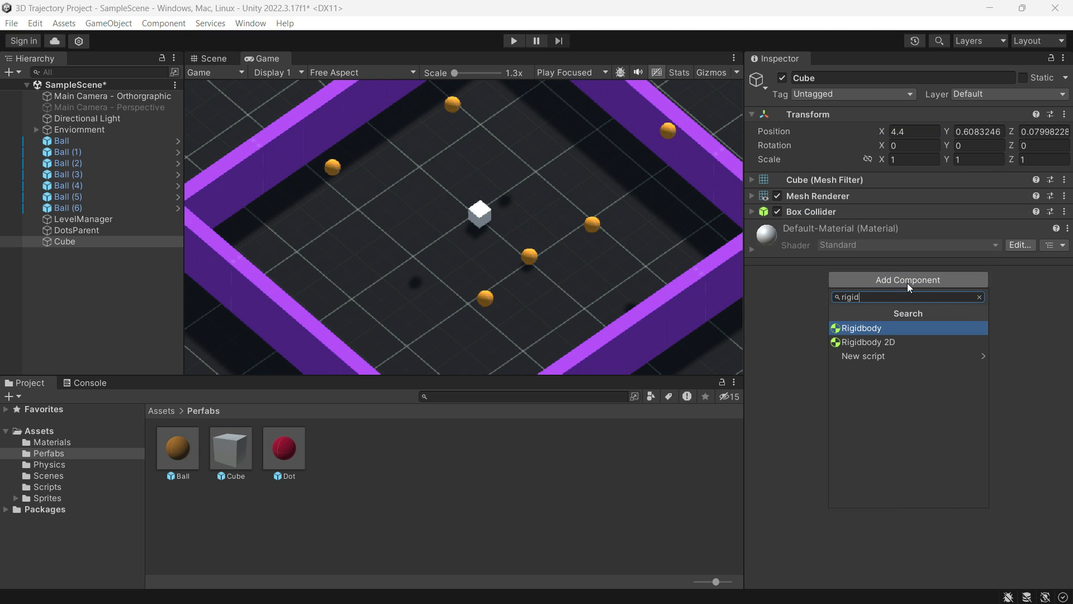
left_click(860, 329)
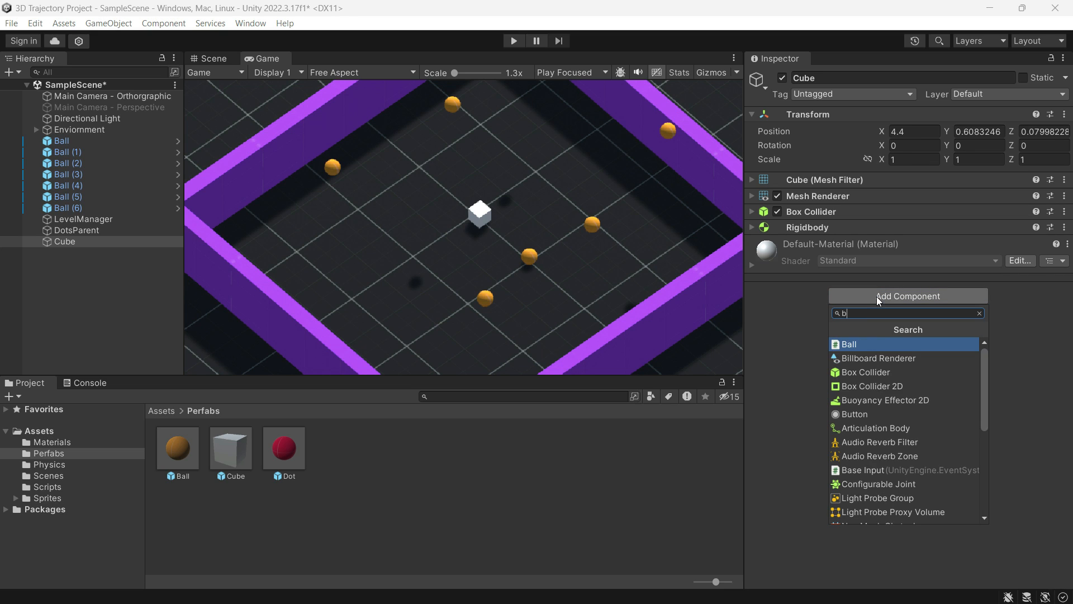
left_click(850, 345)
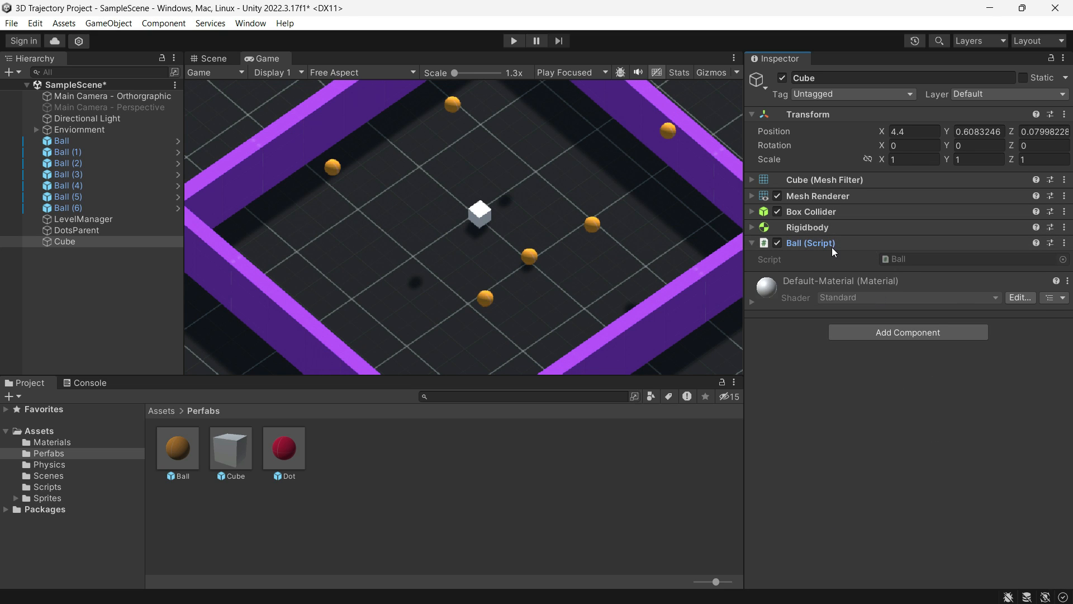
left_click(1009, 94)
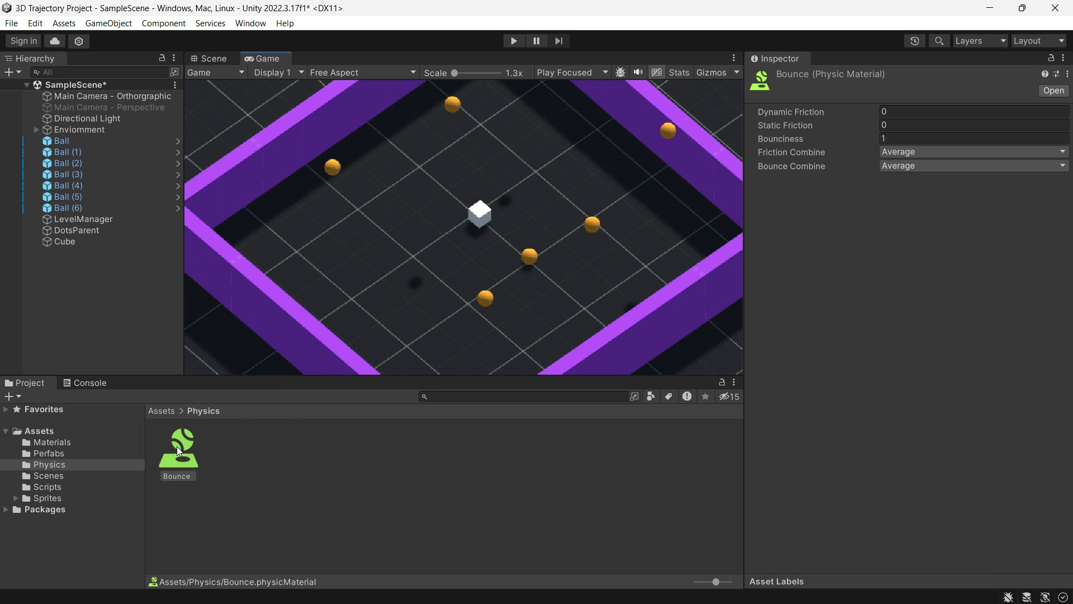
Browse to the Scripts folder containing the Ball, LevelManager and Trajectory scripts
left_click(49, 475)
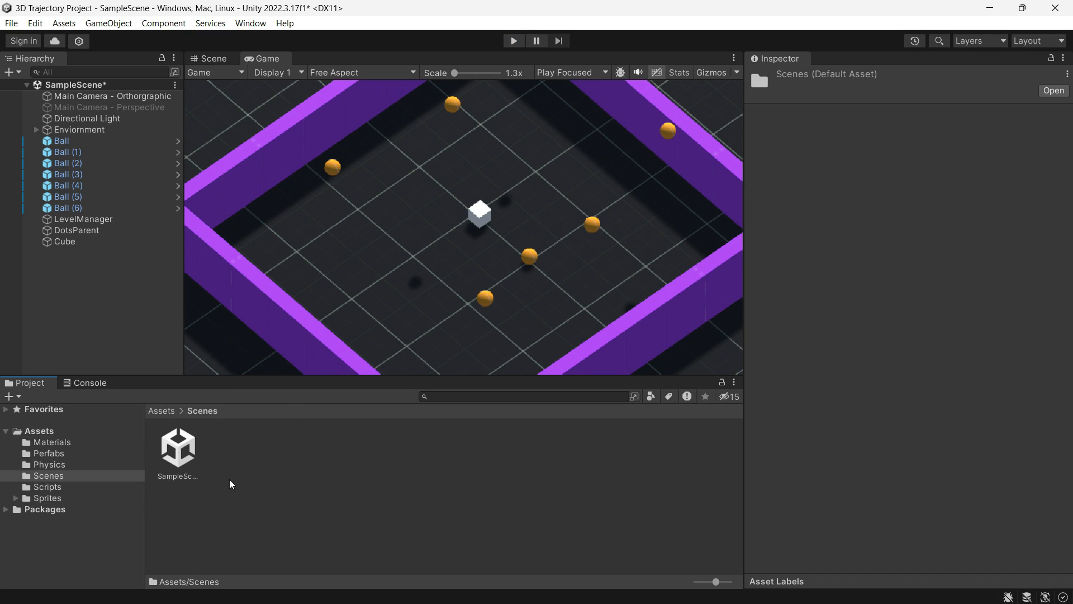
left_click(47, 487)
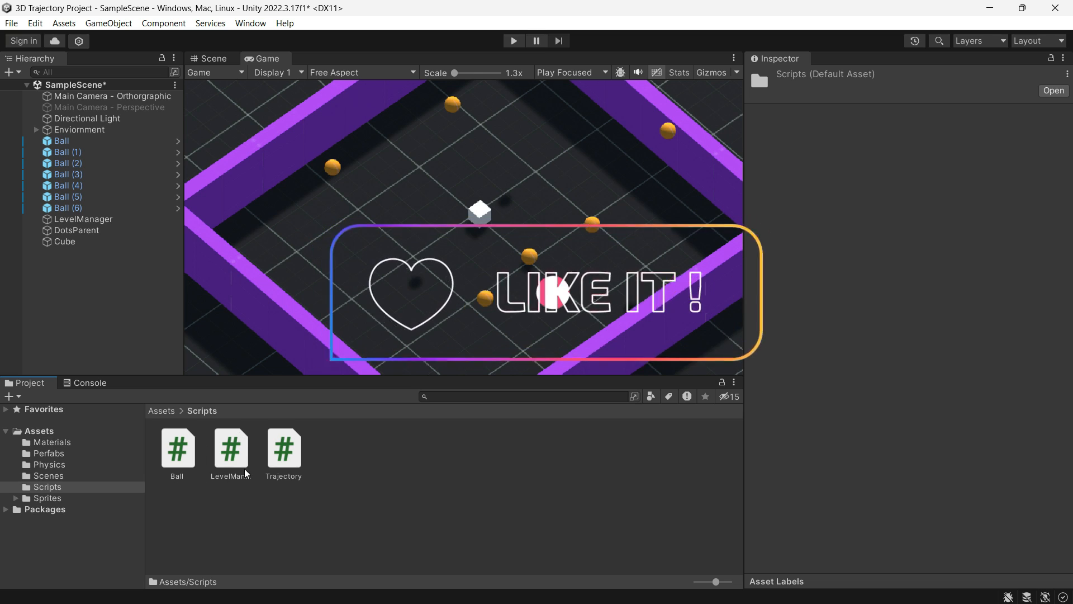